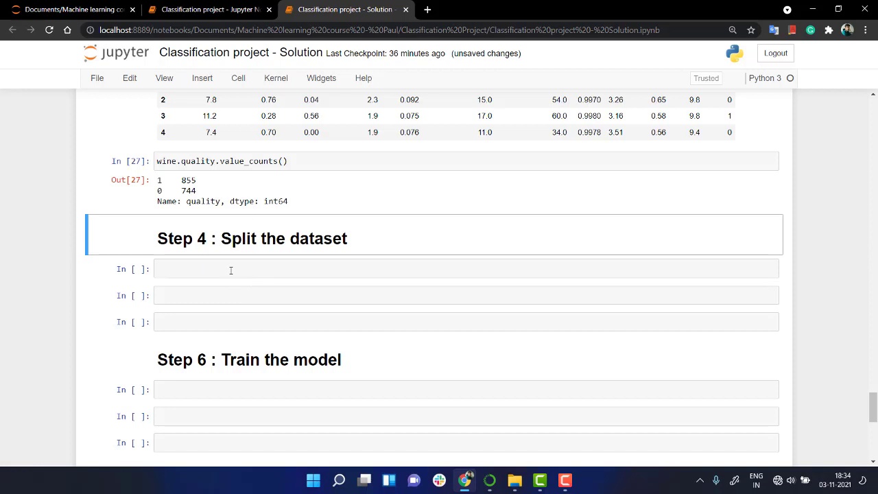
Define X as wine.iloc[:,:-1].values and y as wine.iloc[:,-1].values, then display X
type("X")
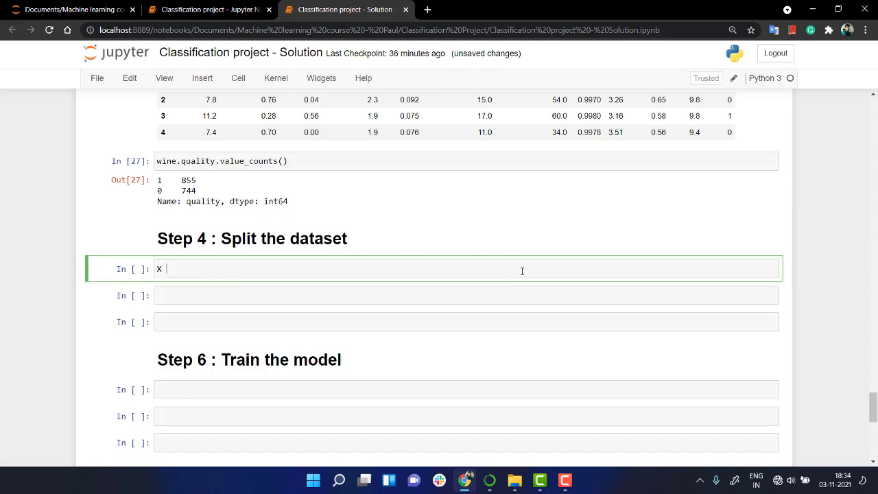
type("= wine")
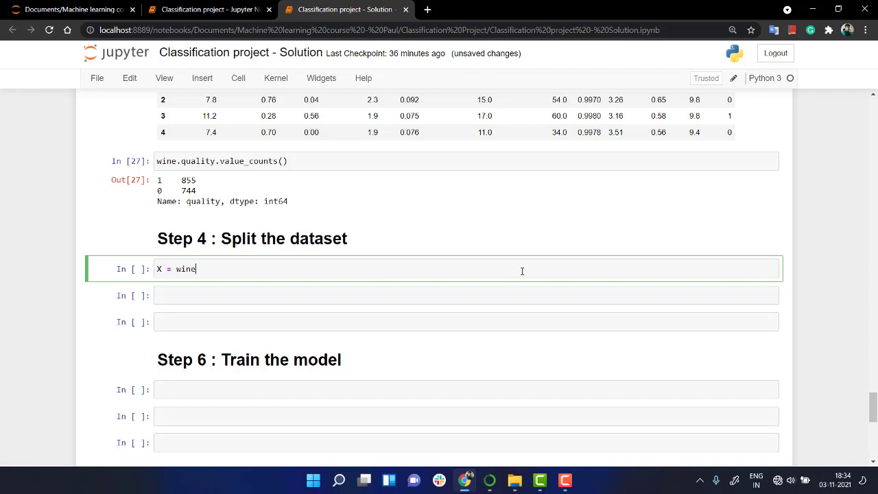
type(".iloc[]")
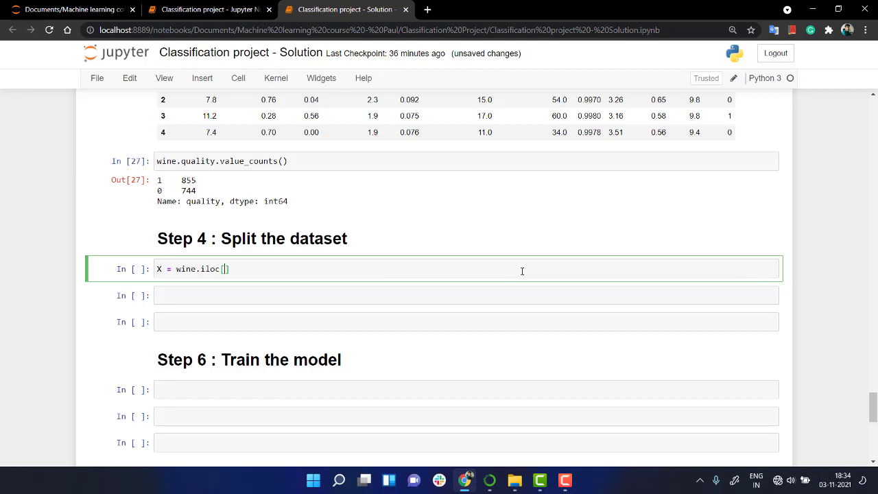
type(":,:")
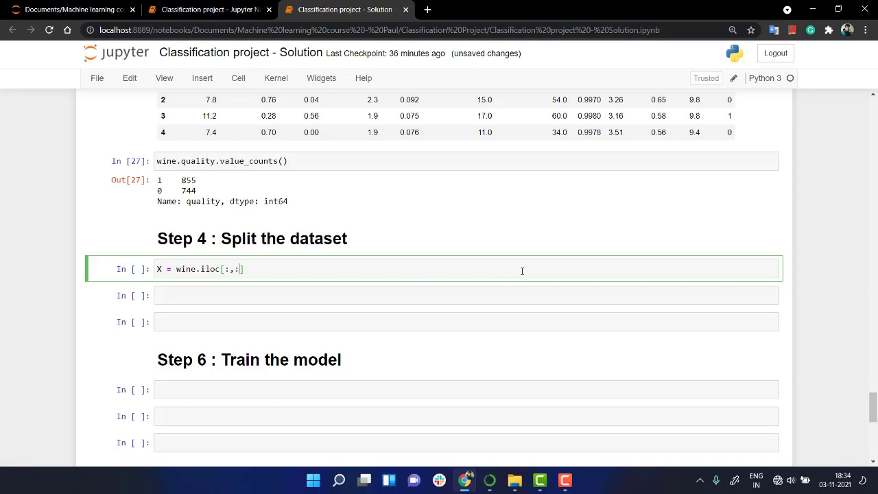
type("-1")
left_click(466, 295)
type("X")
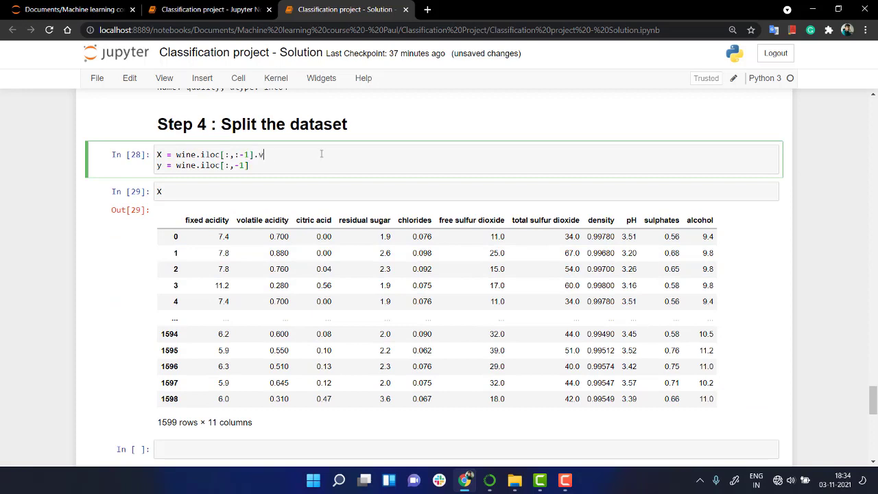
type("alues")
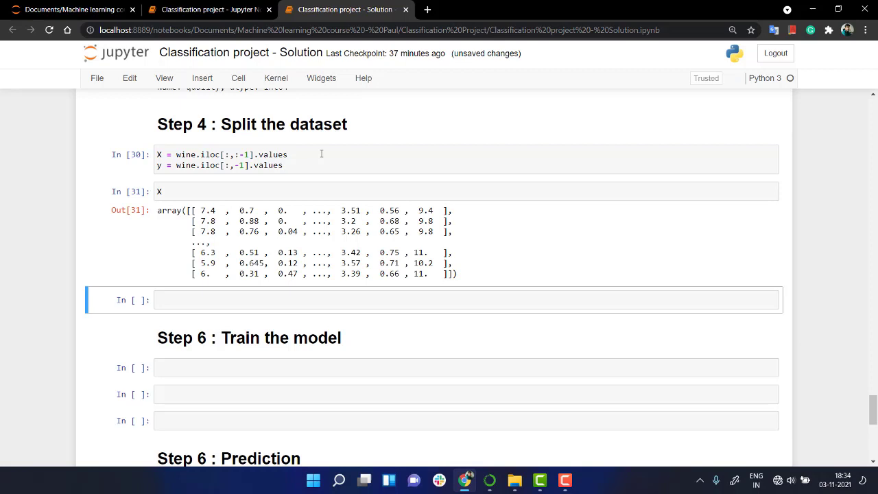
type("y")
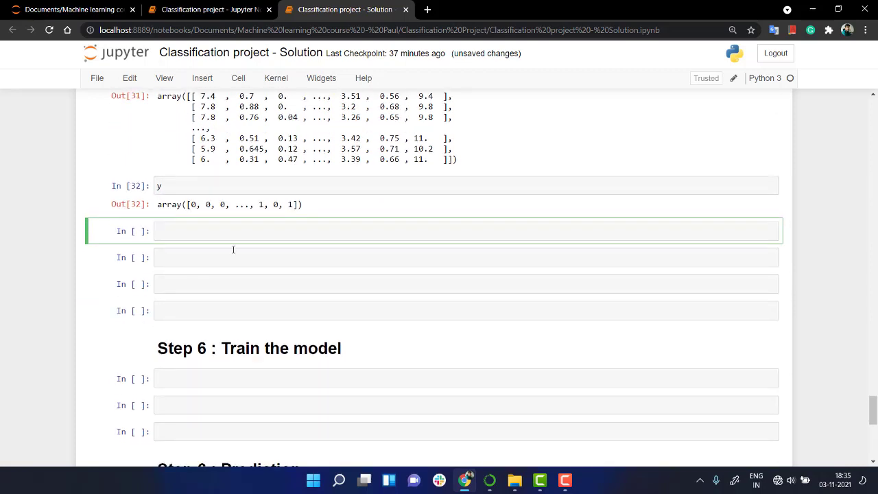
Show y and import train_test_split from sklearn.model_selection
type("from")
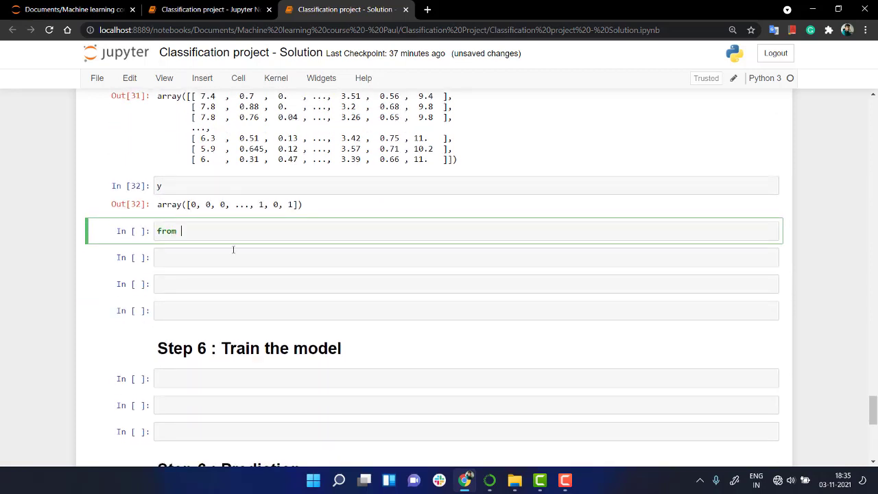
type("skl")
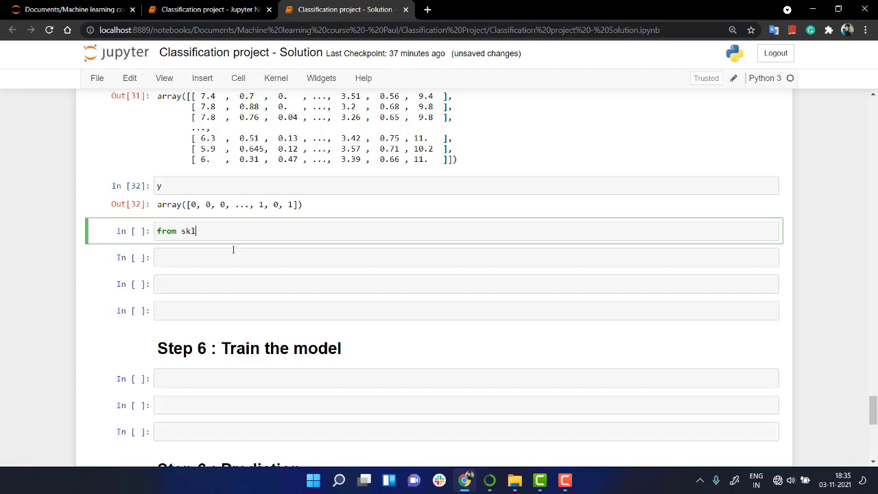
type("earn.")
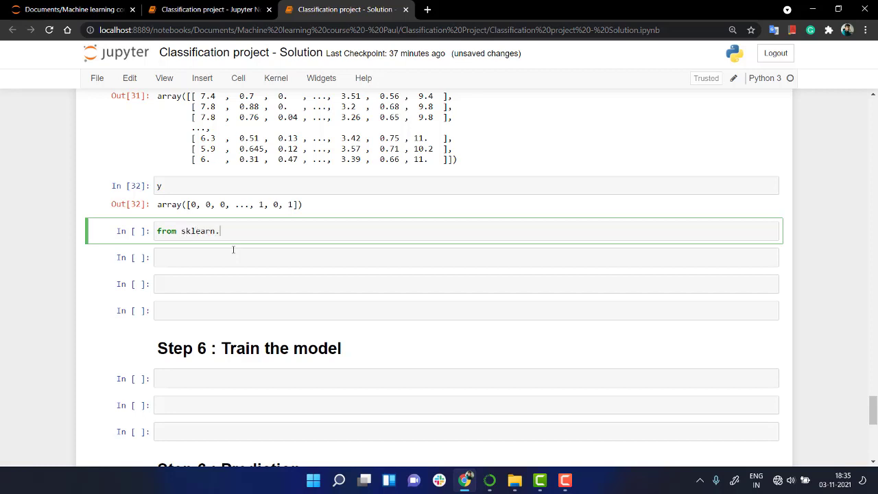
type("model_selection")
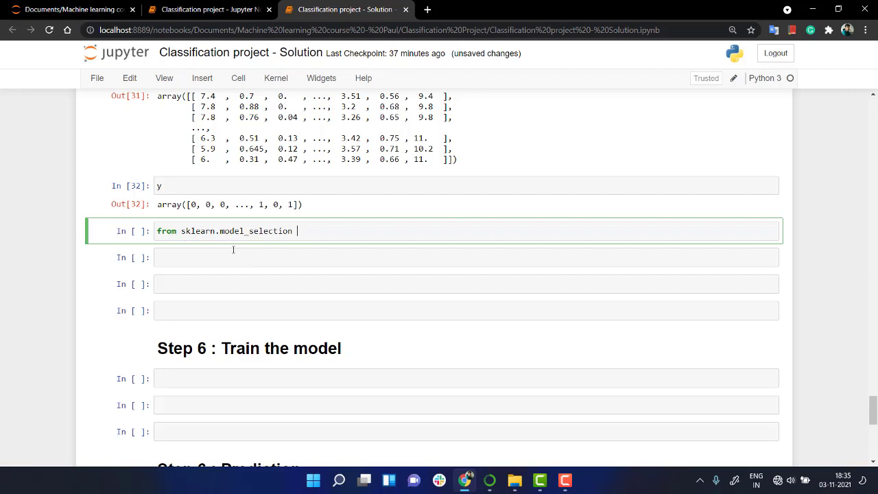
type("import t")
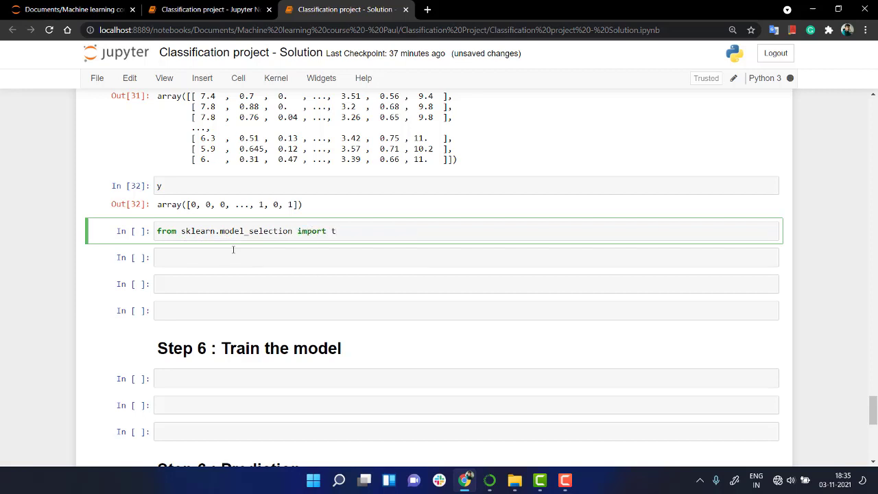
type("rain_test_split")
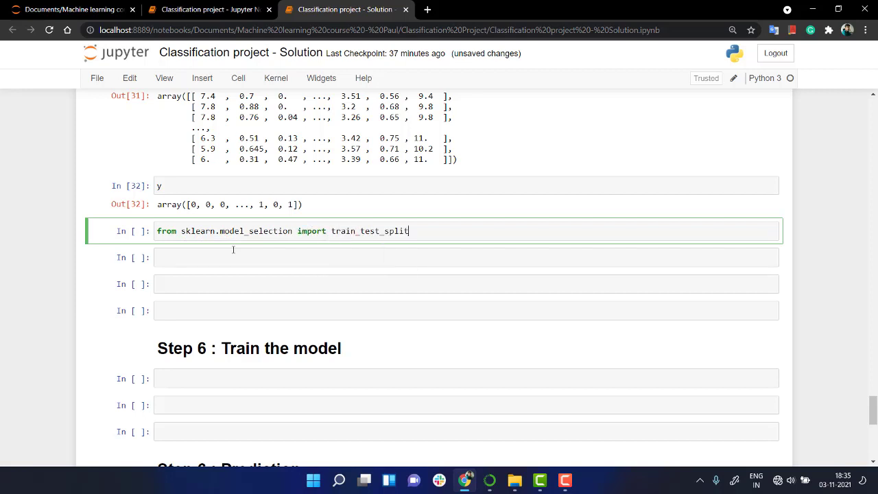
type("train_test_split(")
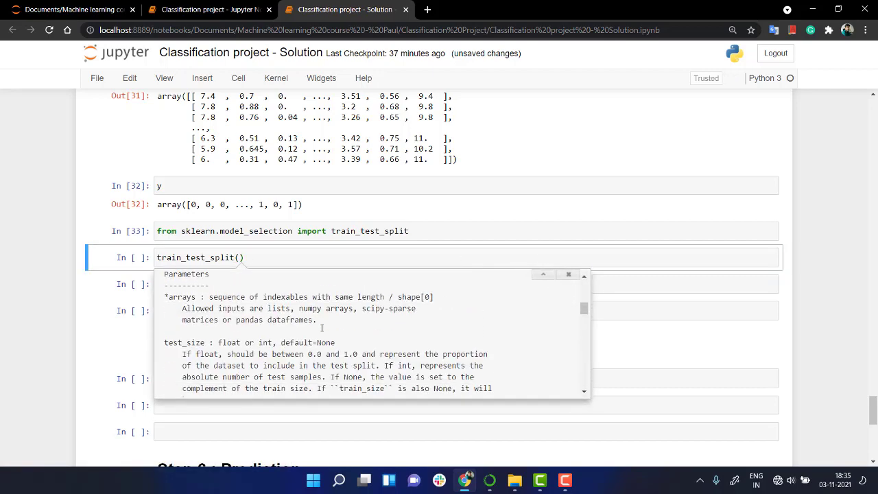
Create X_train, X_test, y_train, y_test with test_size=0.3, random_state=42, and show X_train
scroll("down", 3)
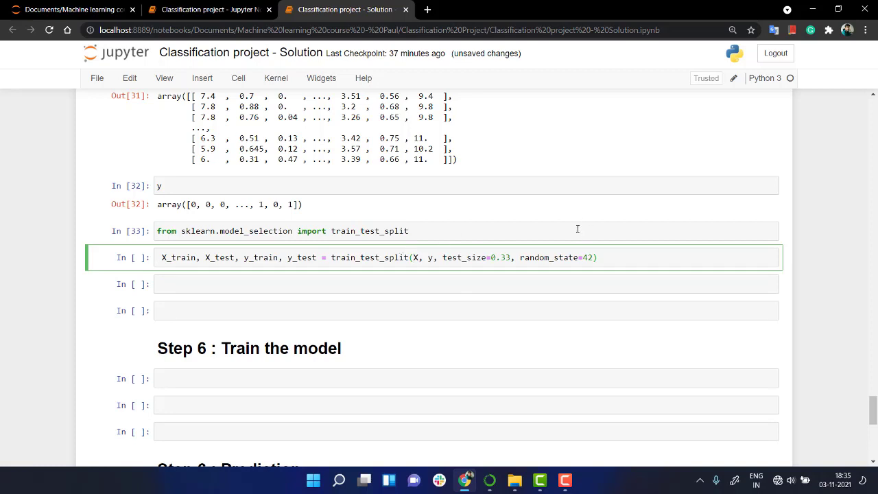
mouse_move(760, 313)
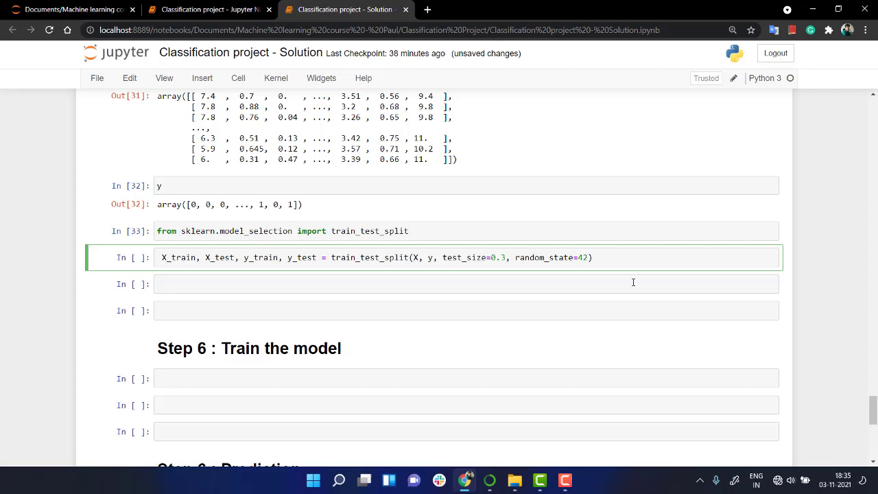
mouse_move(617, 252)
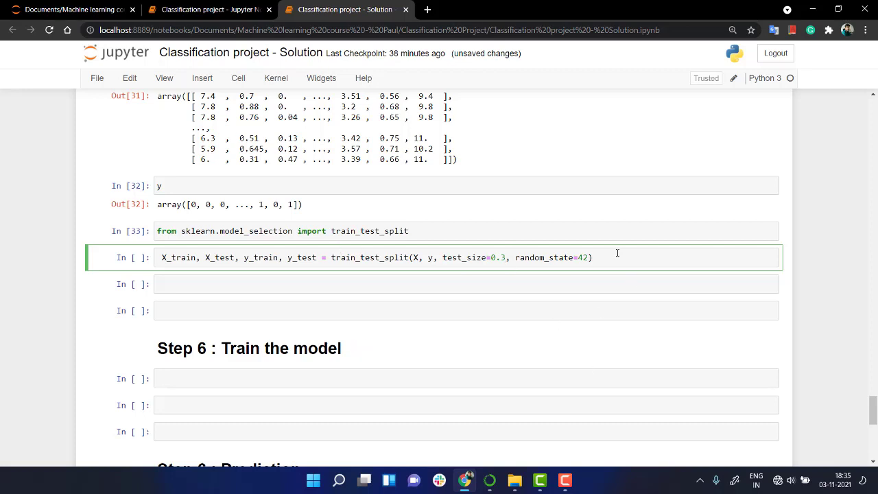
mouse_move(524, 303)
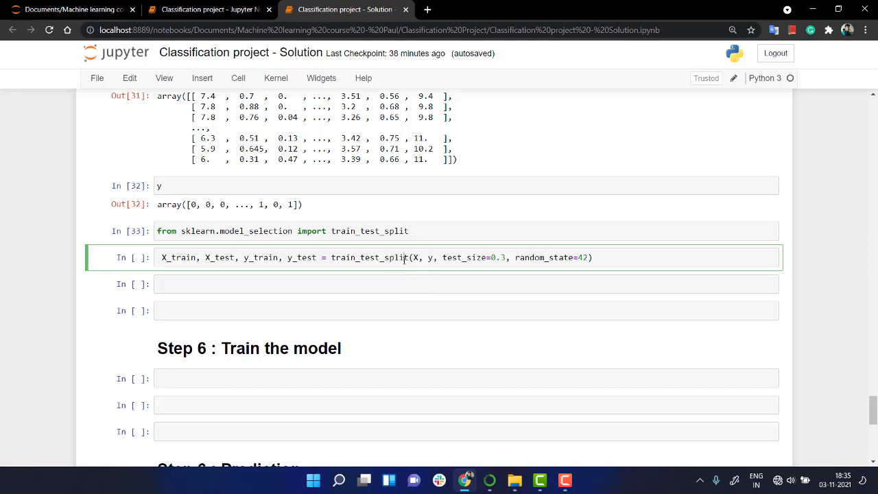
type("X_train")
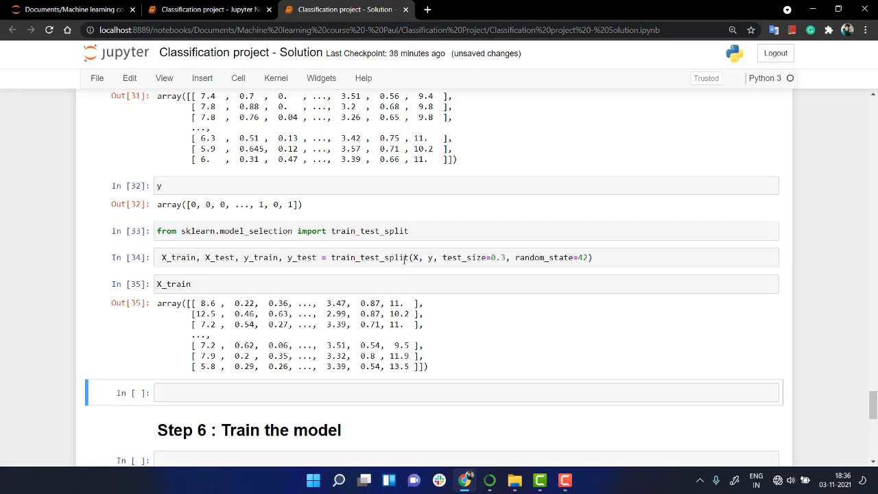
mouse_move(353, 342)
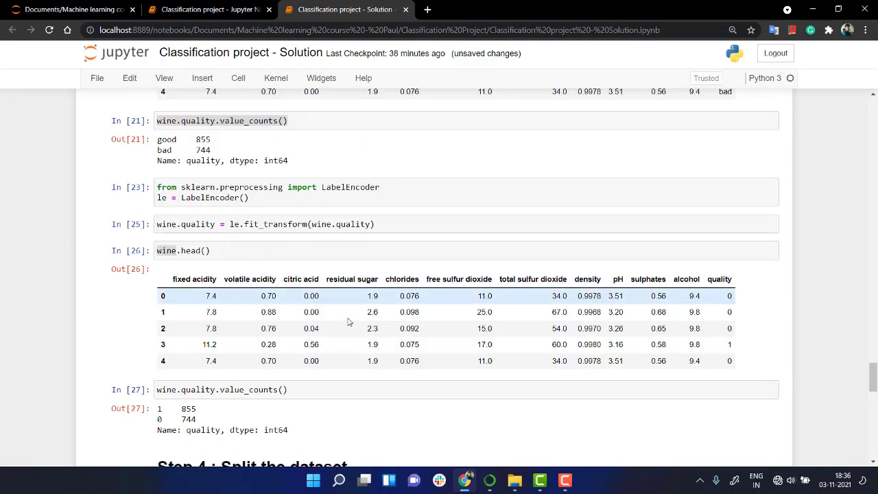
Delete the X_train display cell, leaving blank cells after the split
scroll("down", 3)
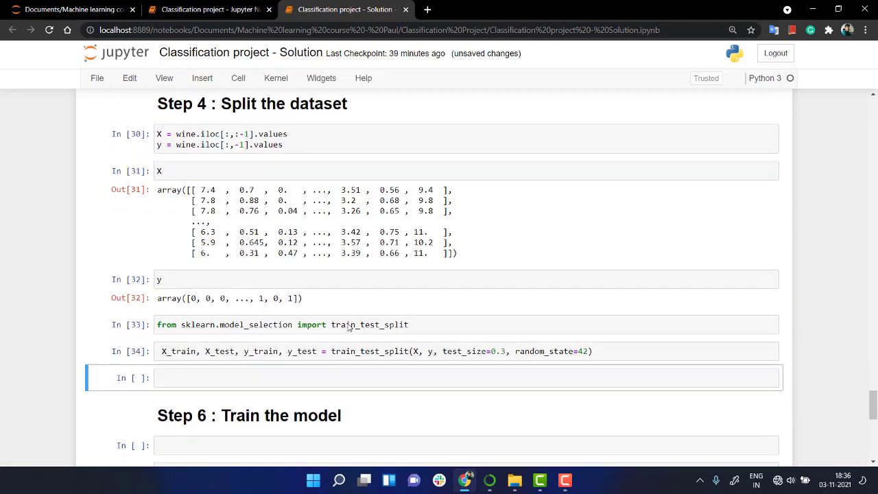
scroll("down", 3)
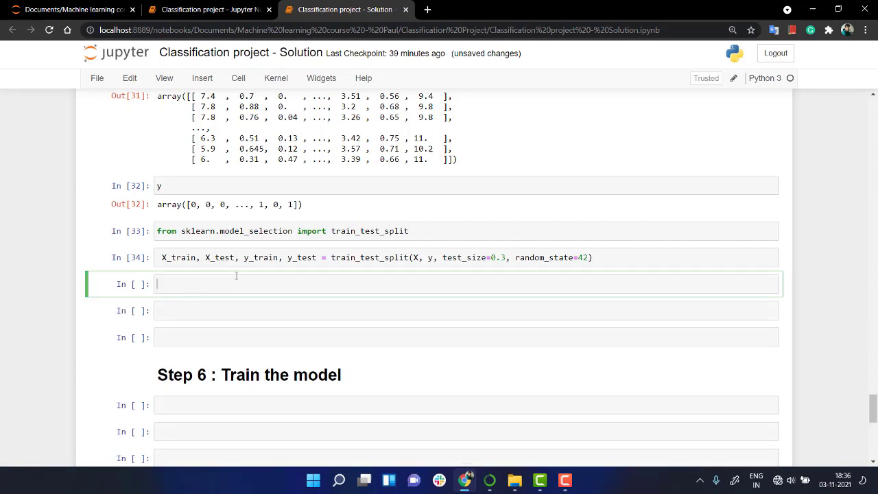
Import StandardScaler from sklearn.preprocessing and create scaler = StandardScaler()
type("from sklearn")
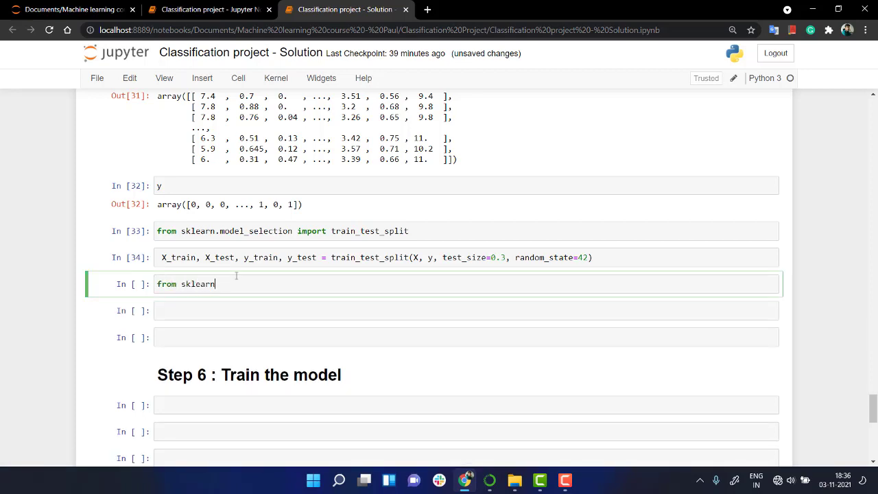
type(".pre")
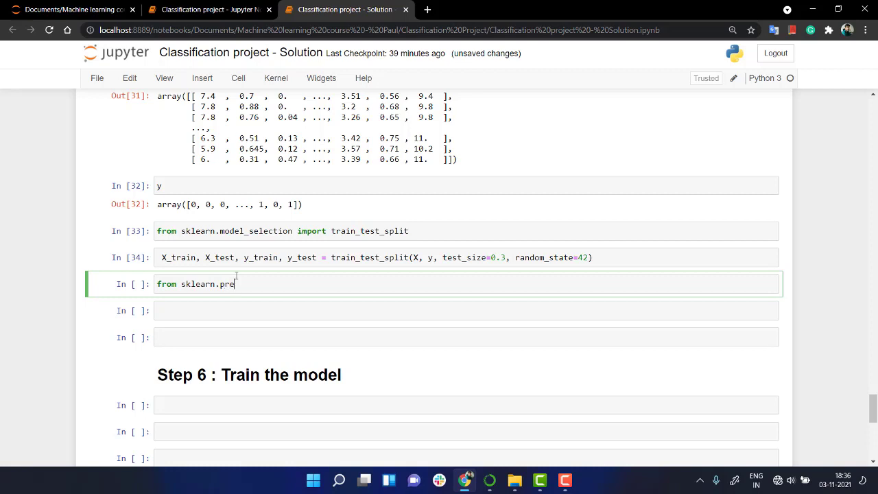
type("processing import StandardScaler")
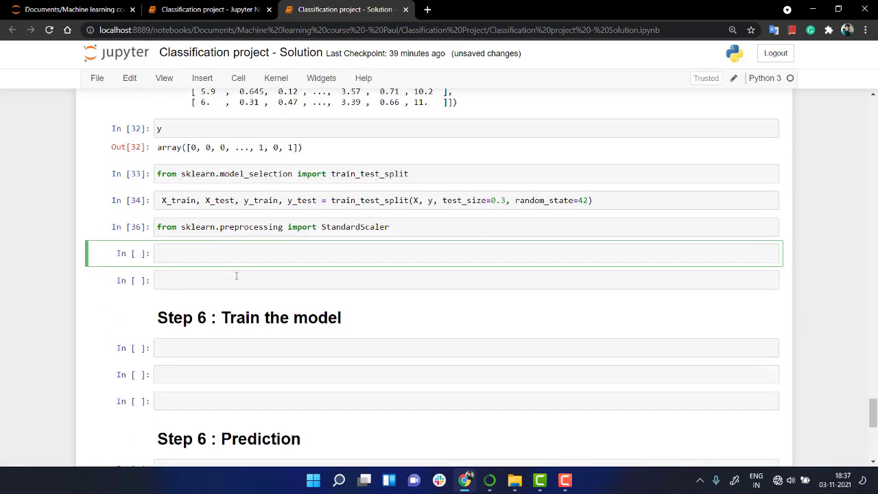
left_click(411, 226)
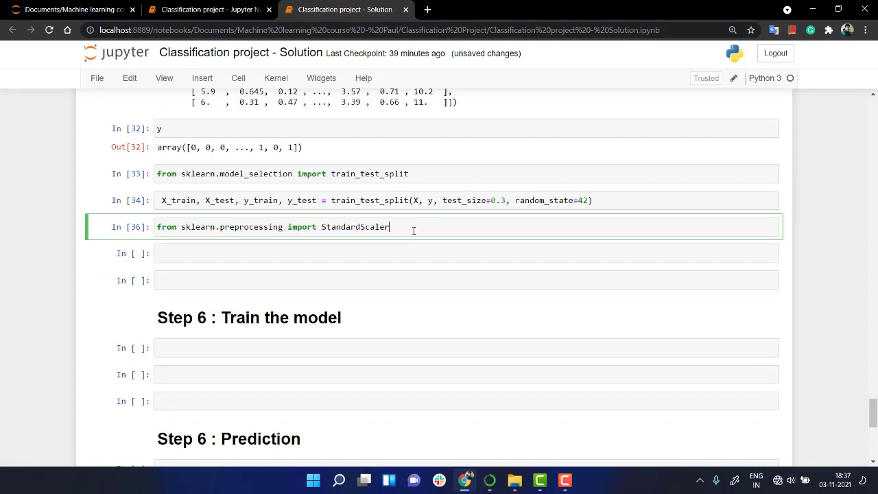
type("scaler =")
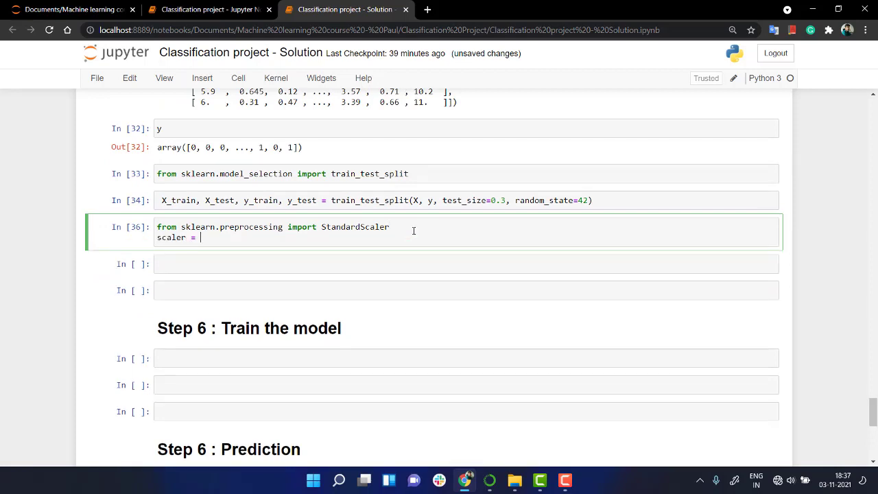
type("StandardScaler")
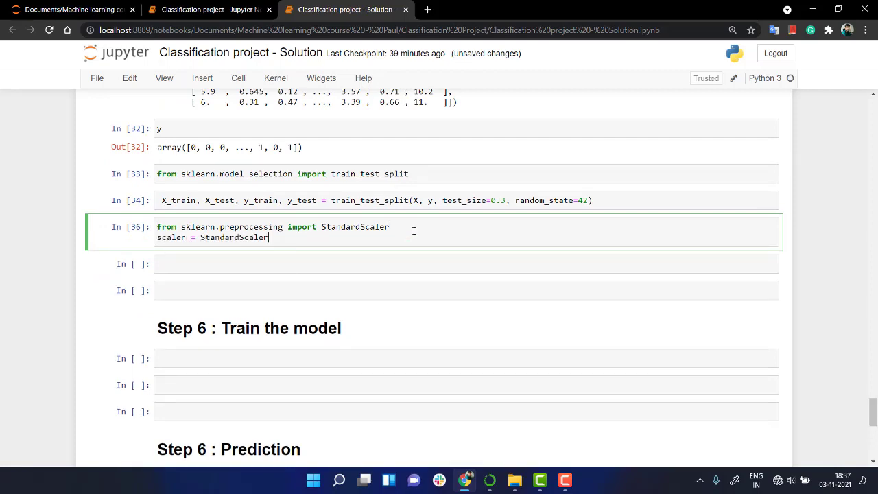
type("()")
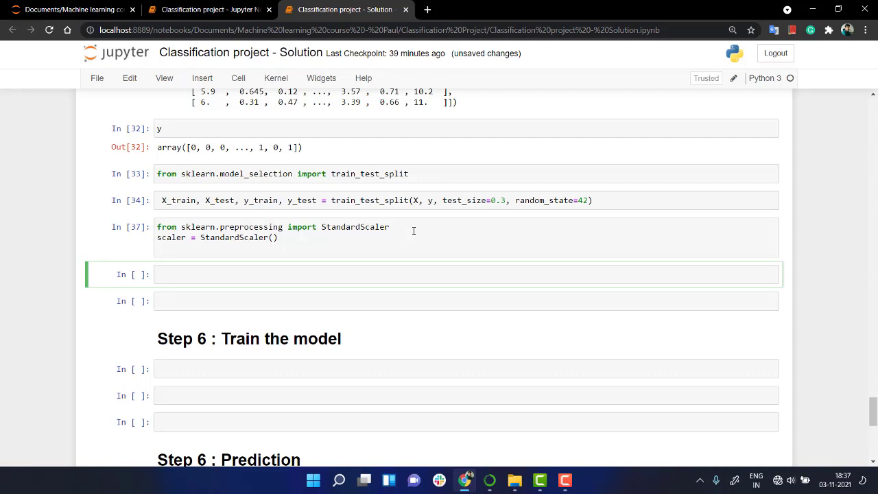
Store S_X_train and S_X_test as scaler.fit_transform of X_train and X_test
type("S")
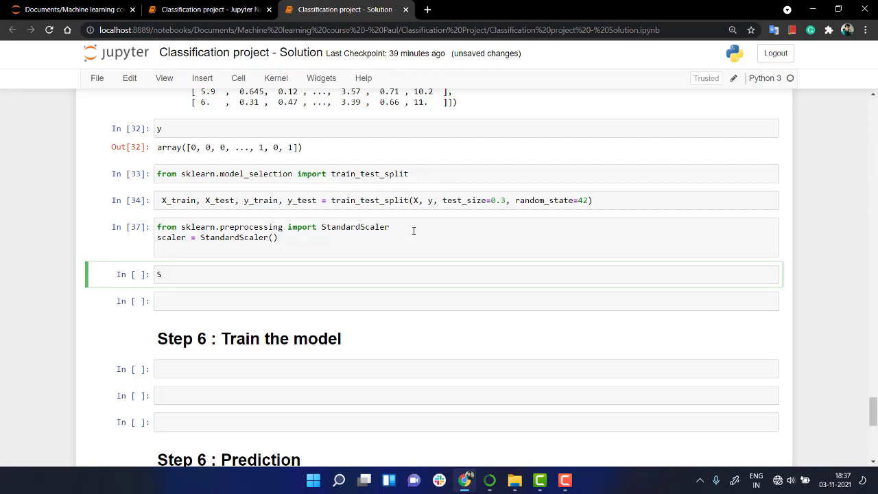
type("caled")
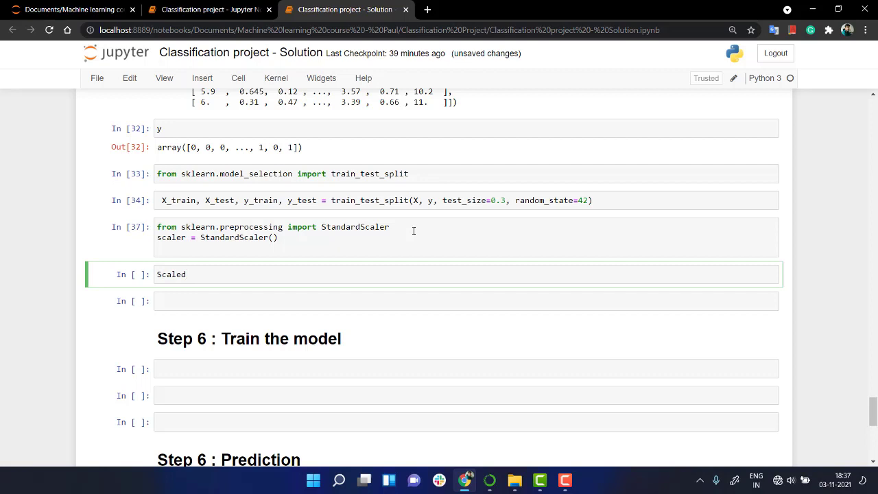
key("BackSpace")
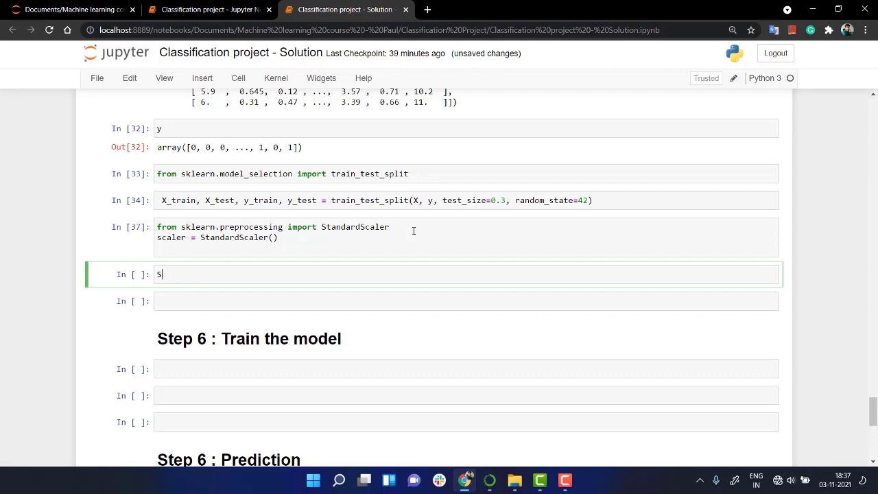
type("_X_t")
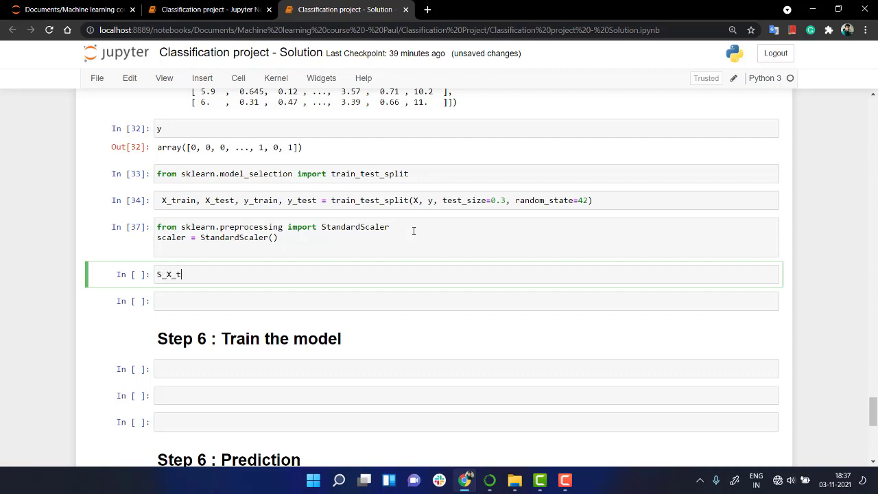
type("rain =")
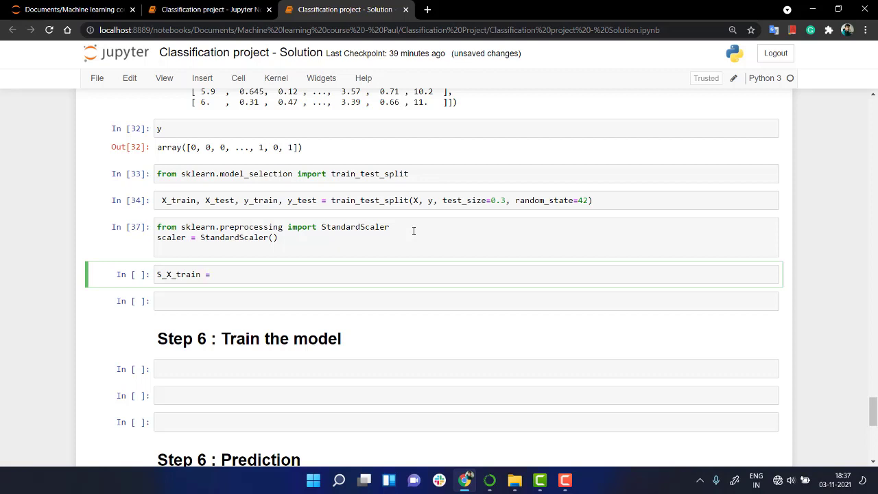
type("scaler")
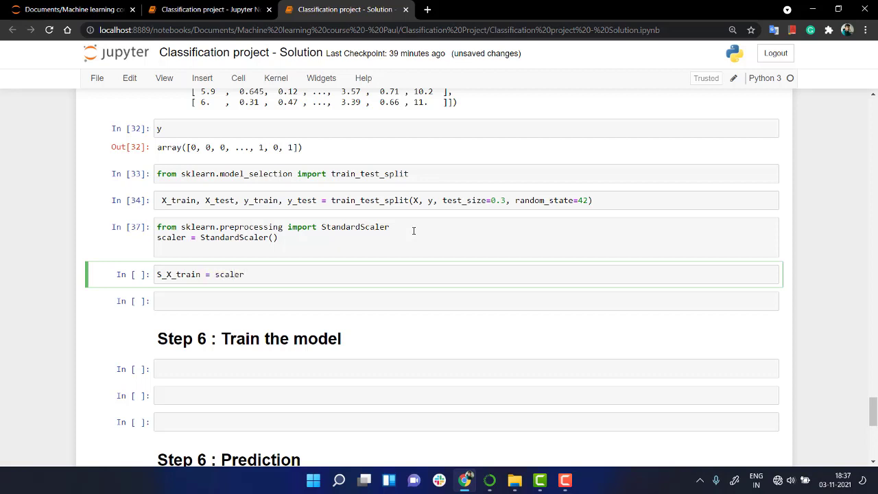
type(".fit_")
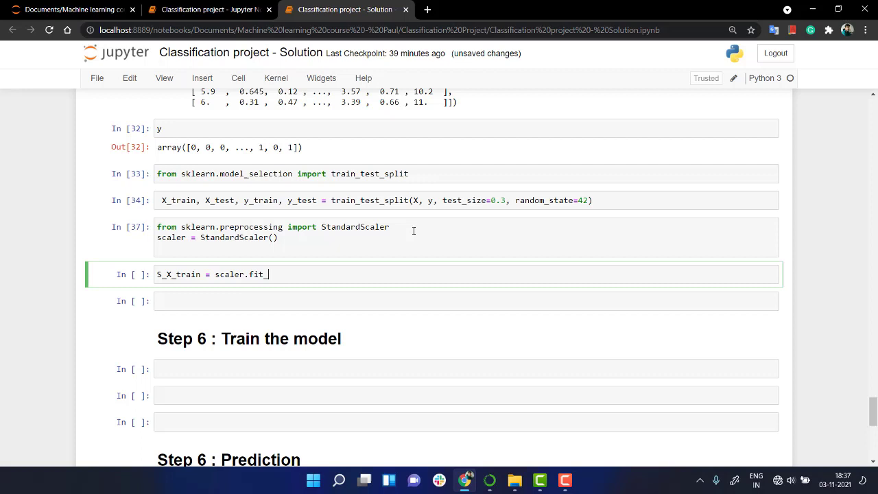
type("transform")
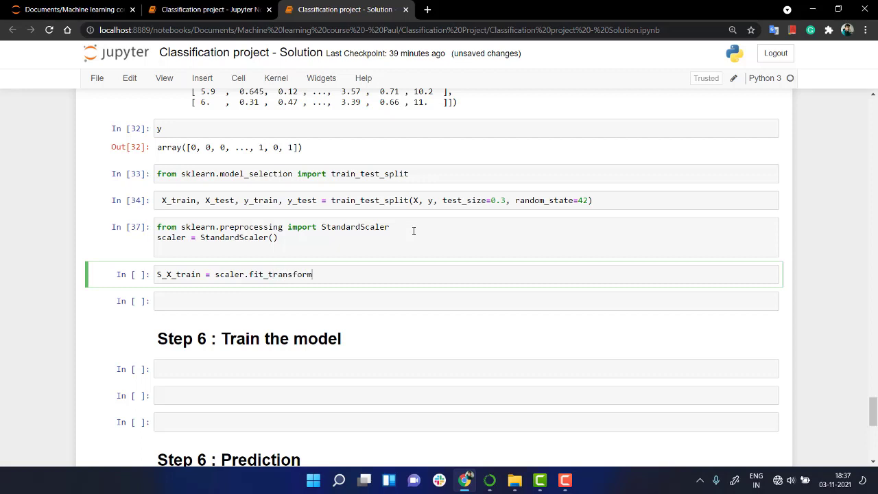
type("(X)")
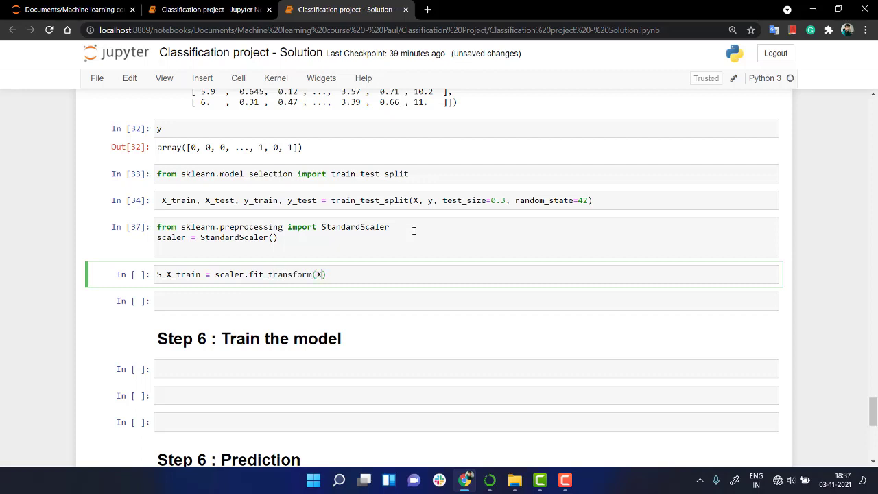
type("_train")
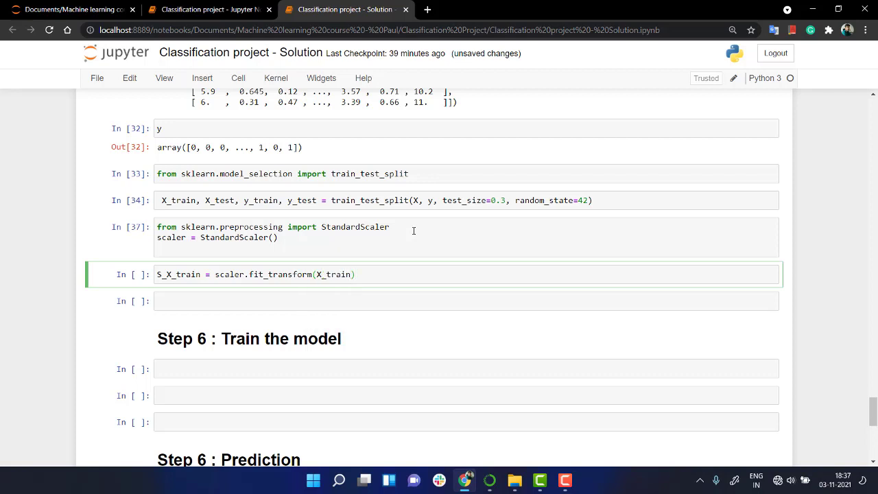
type("S_X_train = scaler.fit_transform(X_train)")
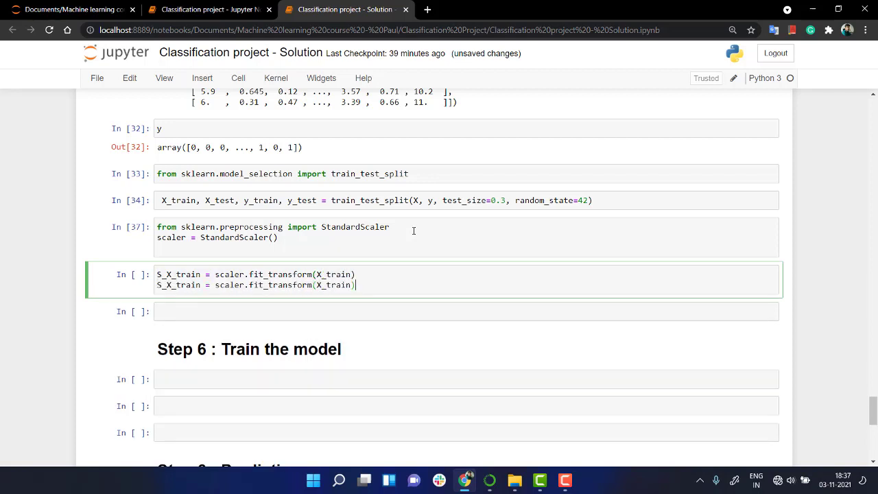
type("X_test")
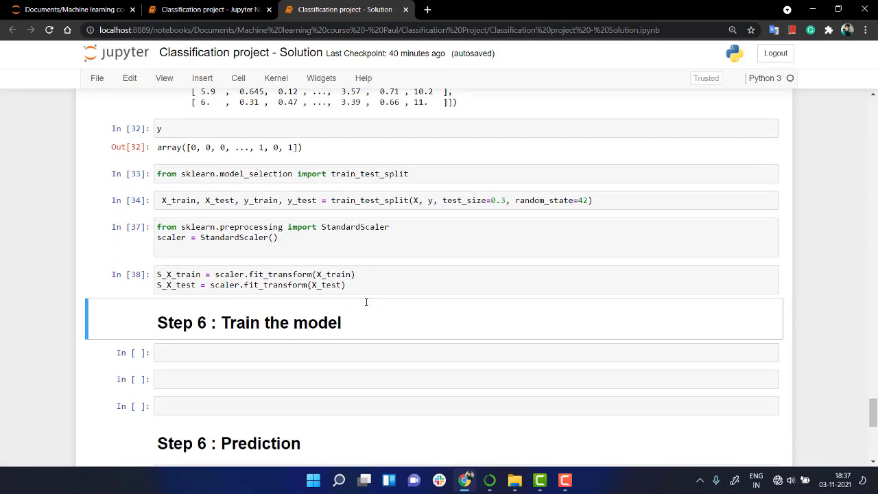
scroll("down", 3)
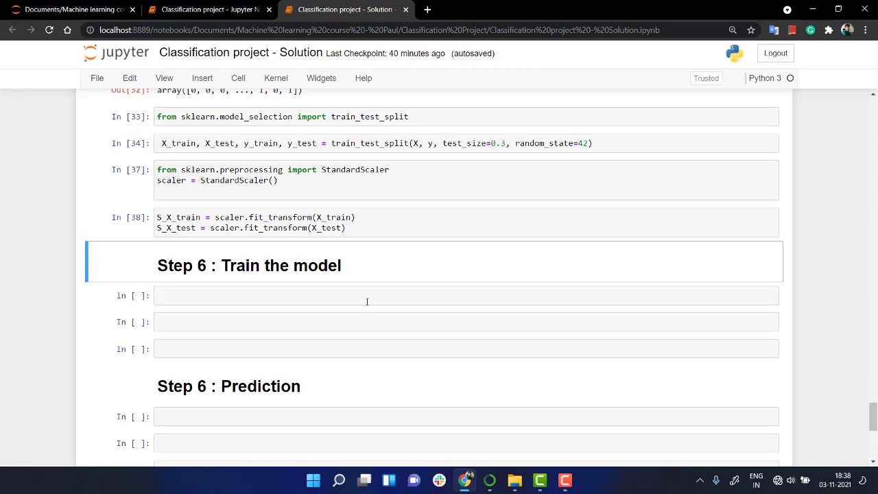
left_click(365, 295)
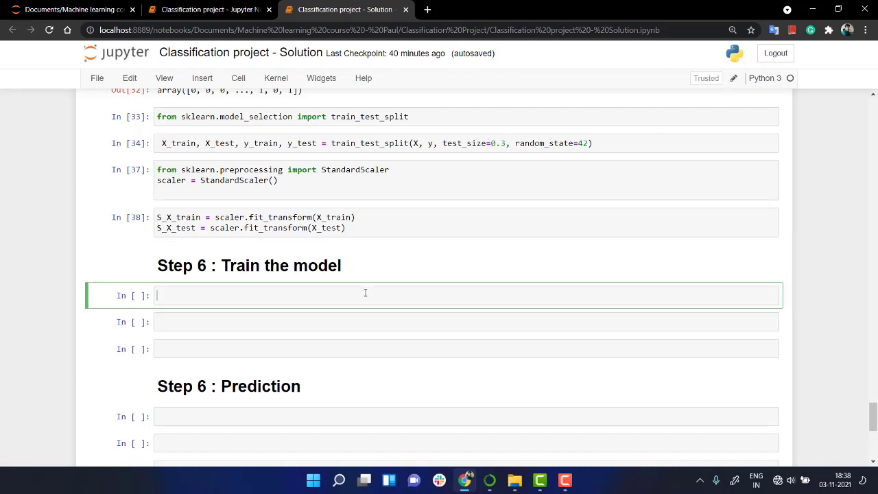
Import RandomForestClassifier from sklearn.ensemble and create rfc with n_estimators=250
type("from  sklearn")
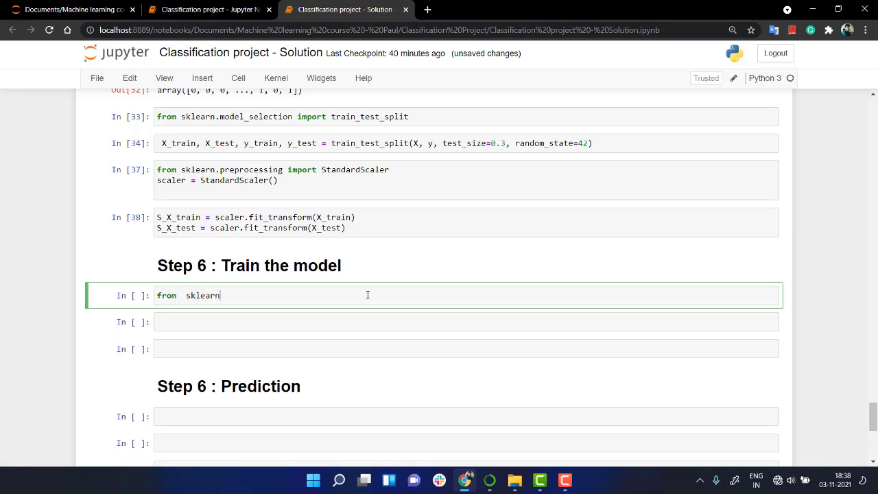
type(".ens")
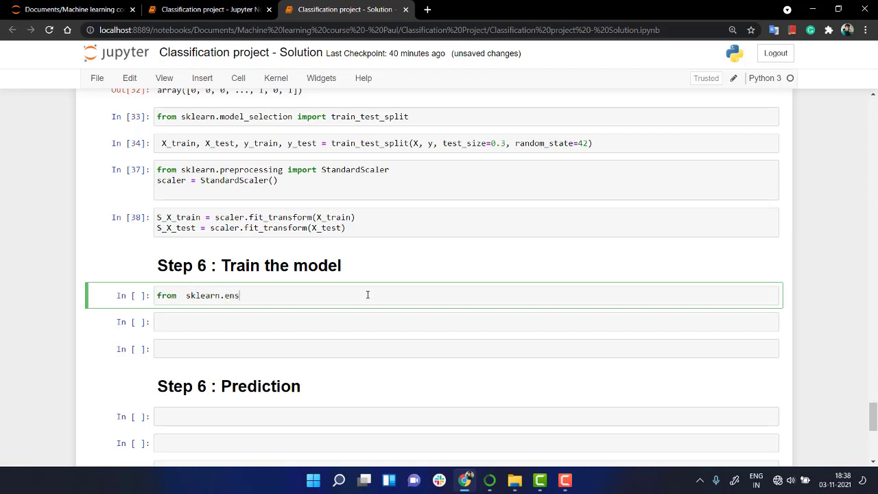
type("emble import RandomForestClassifier")
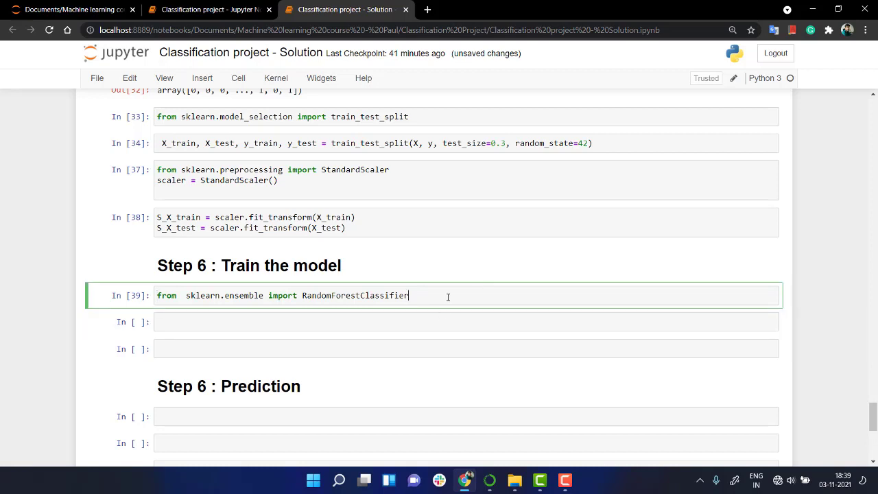
key("enter")
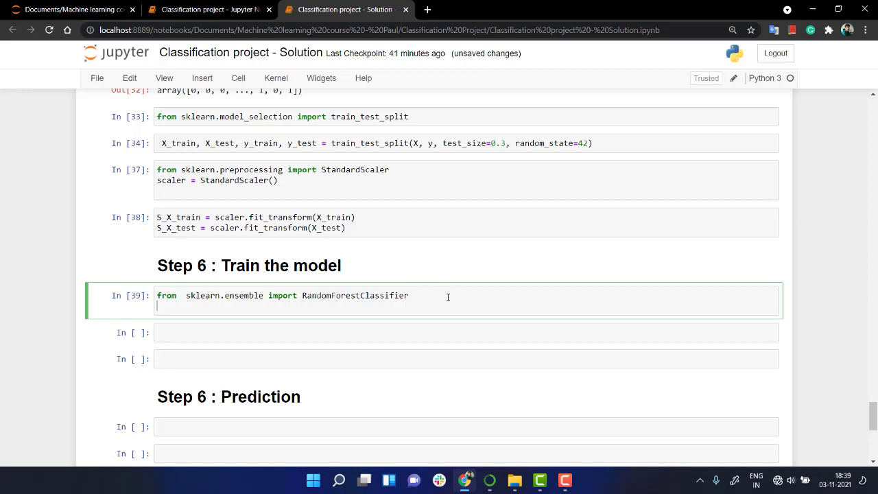
type("rfc = Ra")
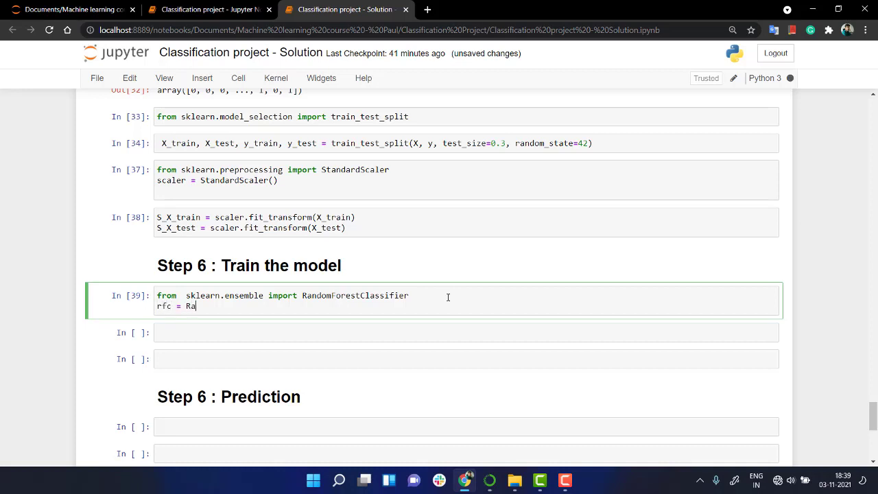
type("ndomForestClassifier()")
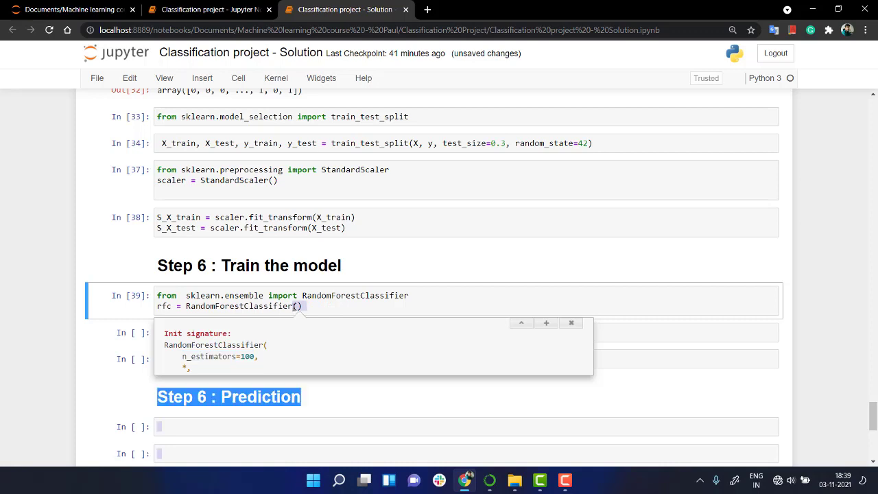
type("n_estimators=100")
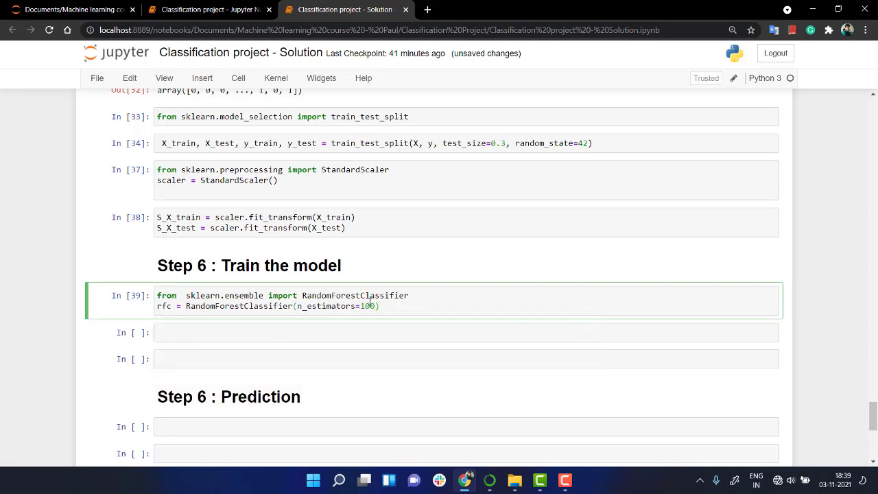
type("250")
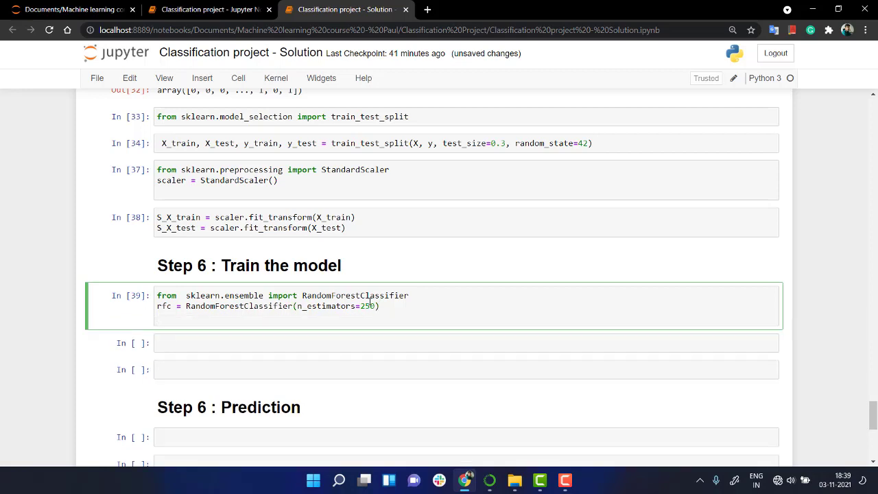
Fit rfc on S_X_train and y_train and run the cell
key("Enter")
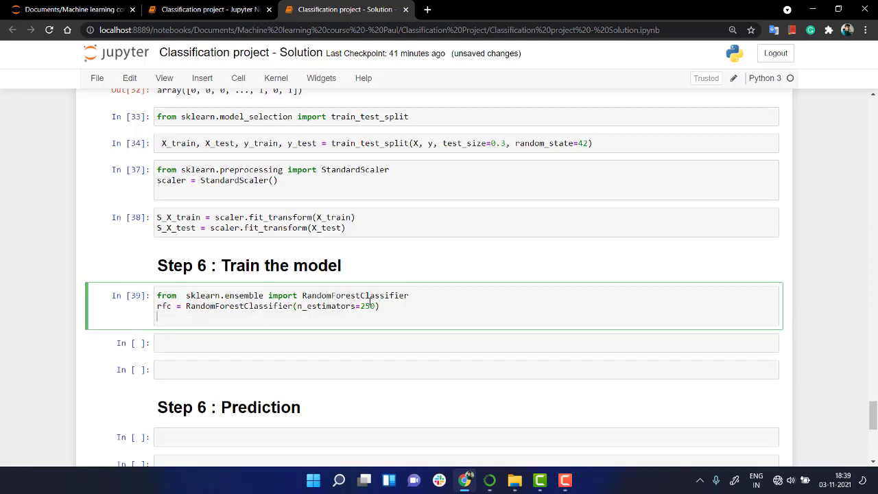
type("rfc.f")
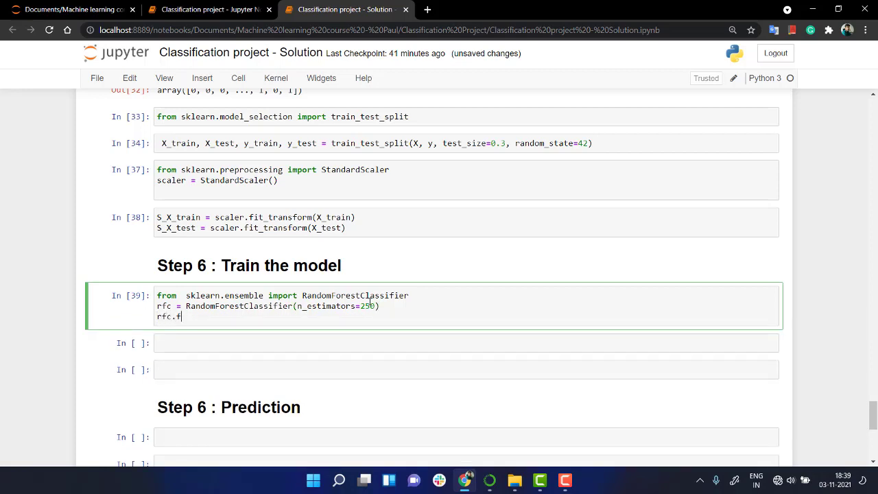
type("it")
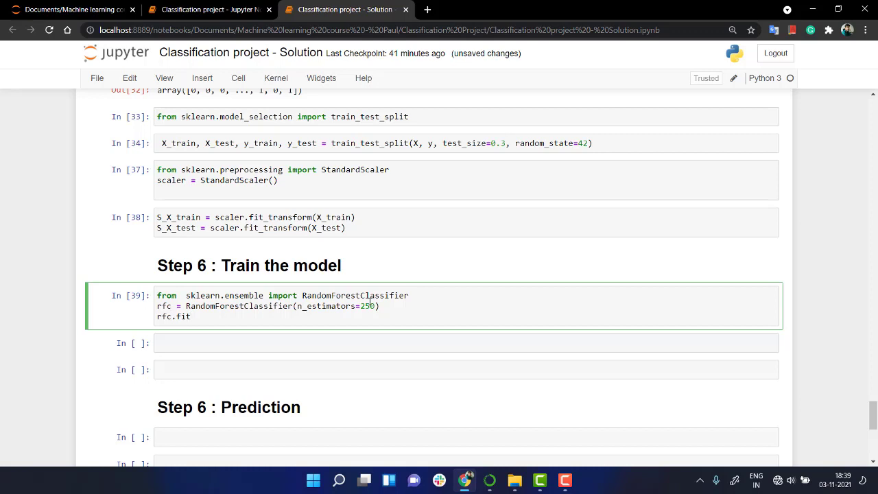
type("(S)")
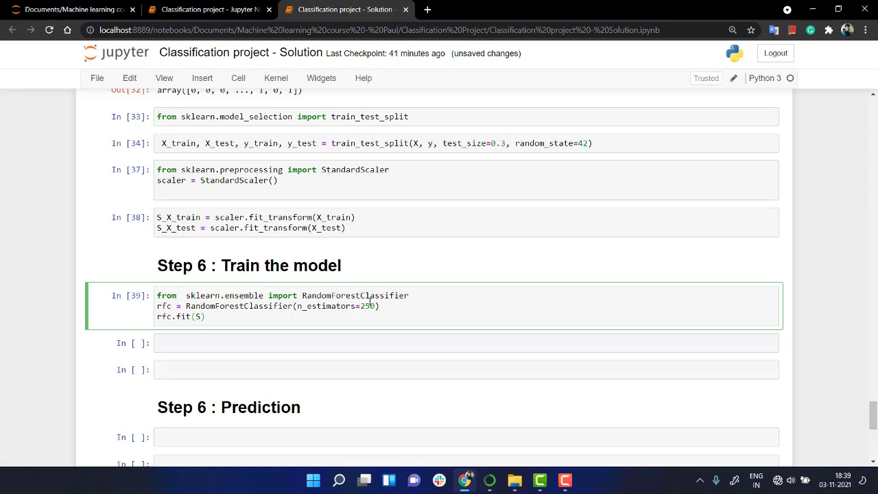
type("_X_train")
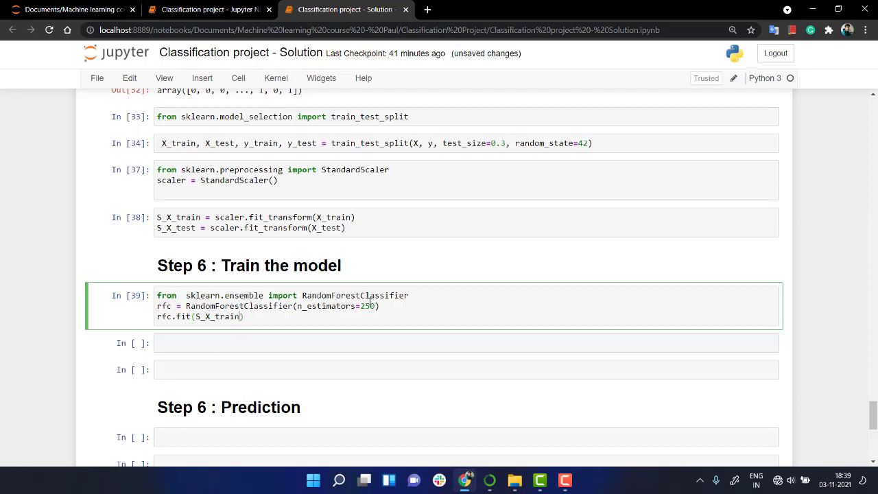
type(",y_train")
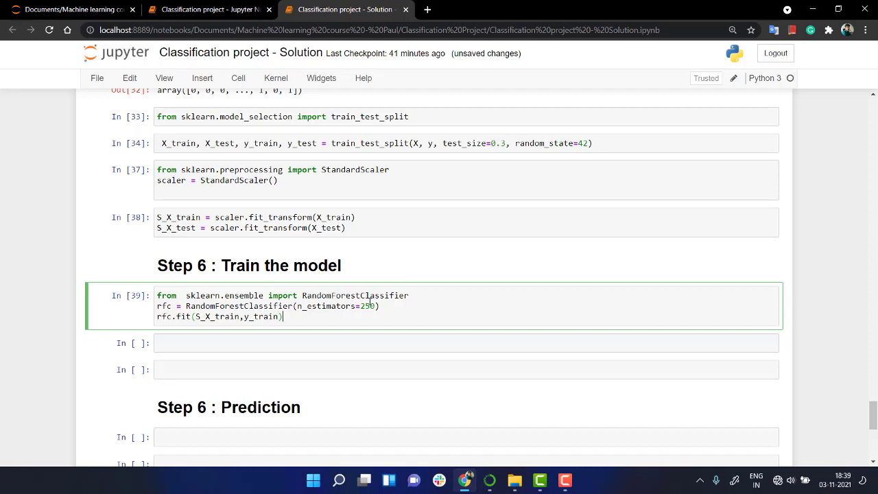
key("shift+enter")
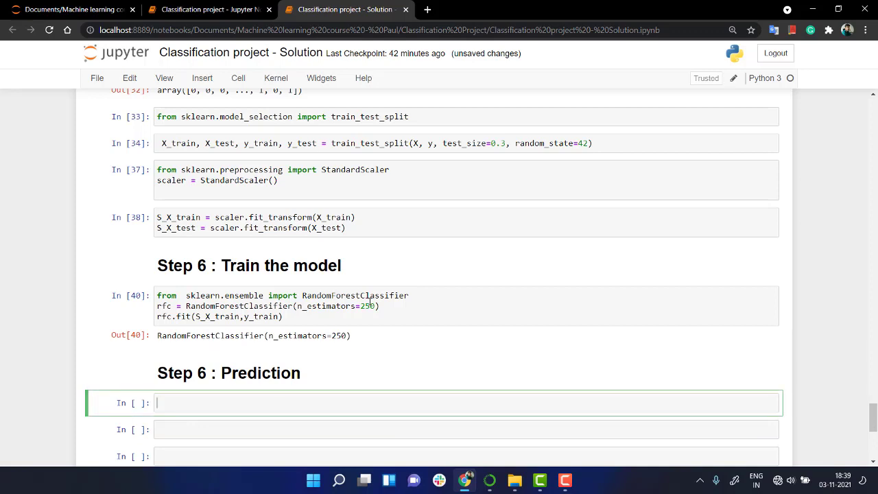
Compute y_pred = rfc.predict(S_X_test) in the Prediction cell
scroll("down", 3)
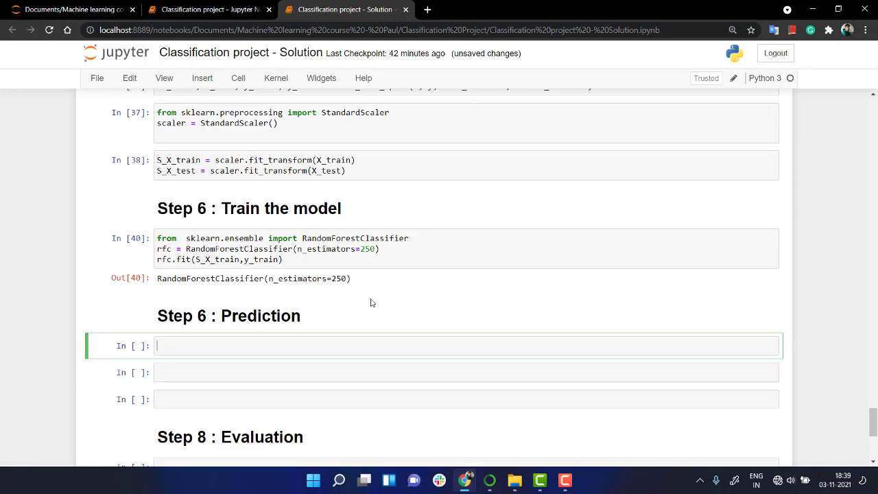
type("y_pred")
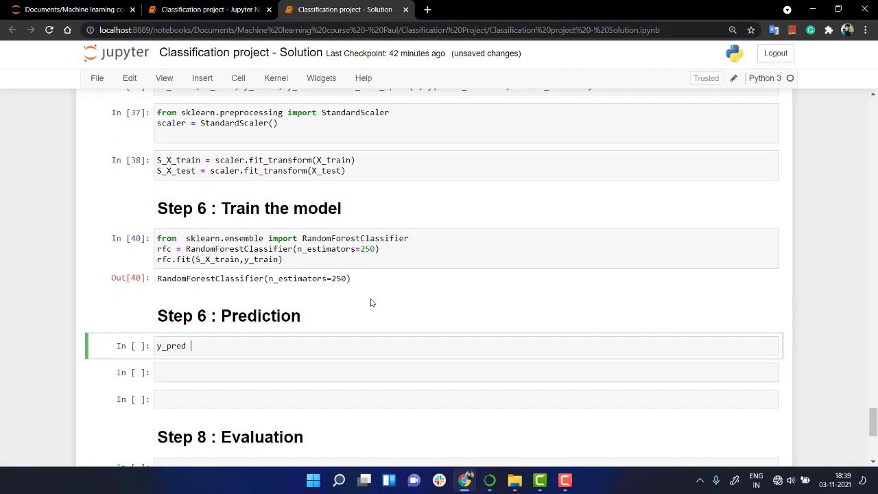
type("= rd")
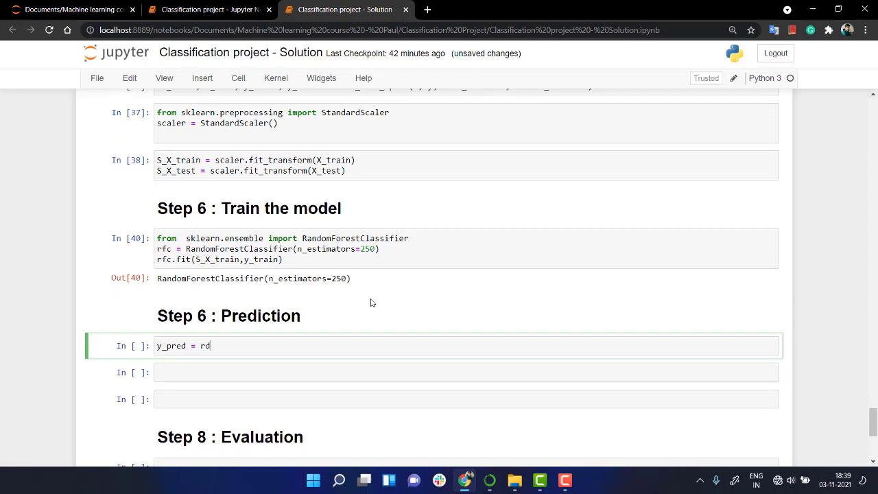
type("fc.predict(")
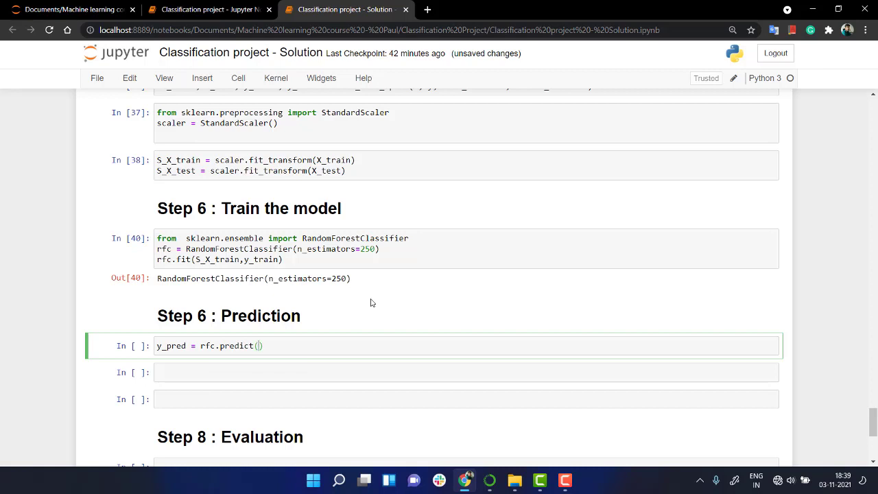
type("S")
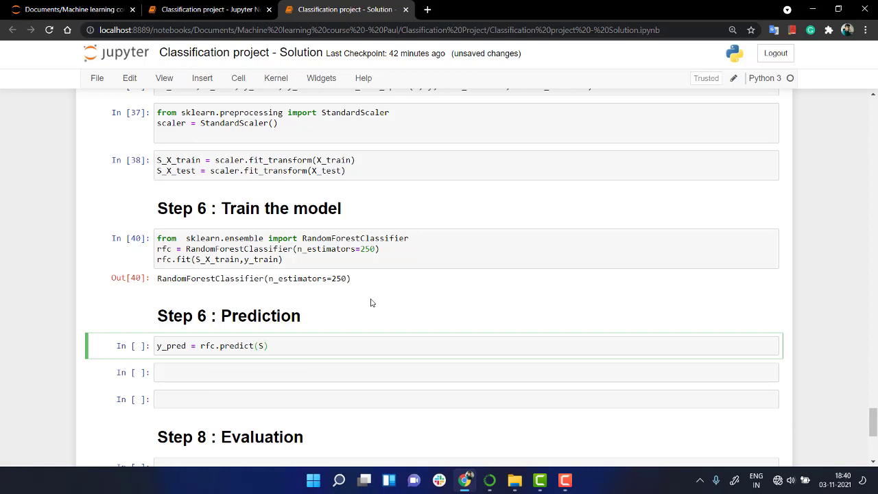
type("_X_test")
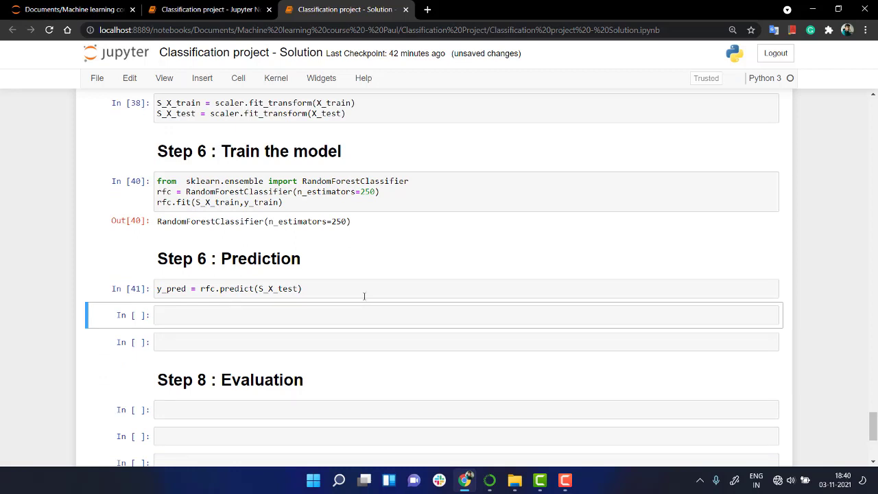
mouse_move(361, 296)
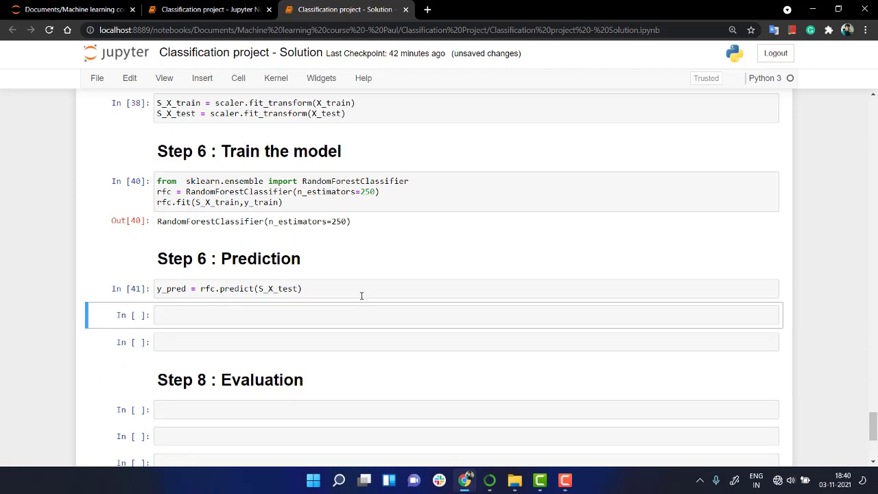
mouse_move(430, 324)
type("f")
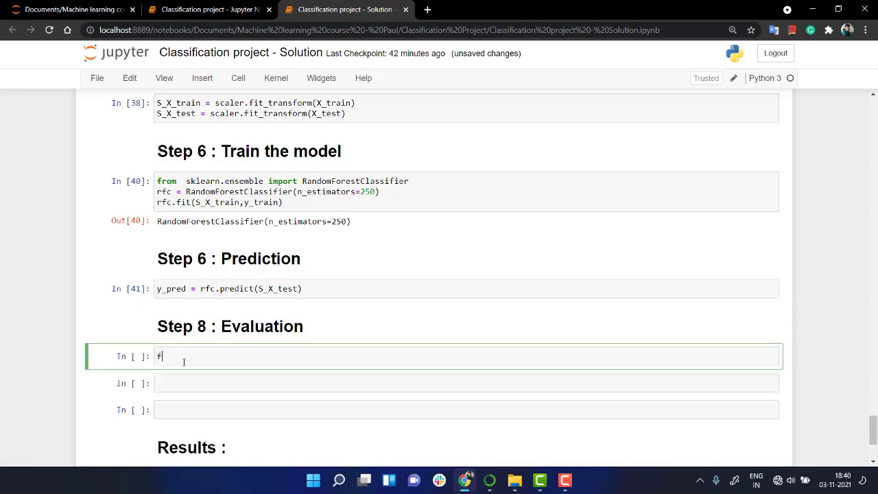
Import classification_report and confusion_matrix from sklearn.metrics
type("rom sklearn.")
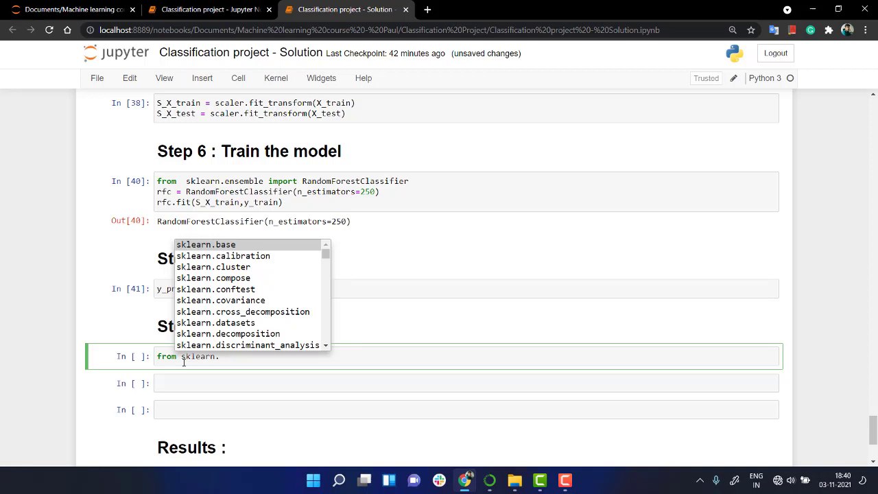
type("metrics")
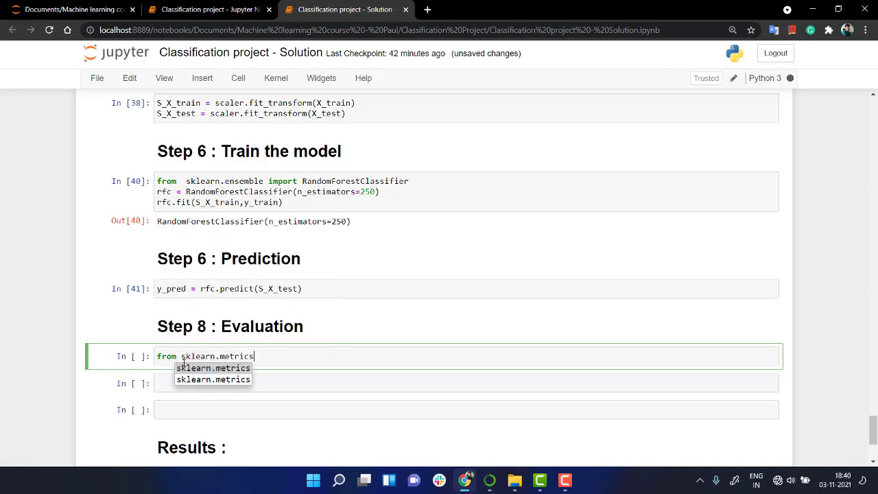
type("import")
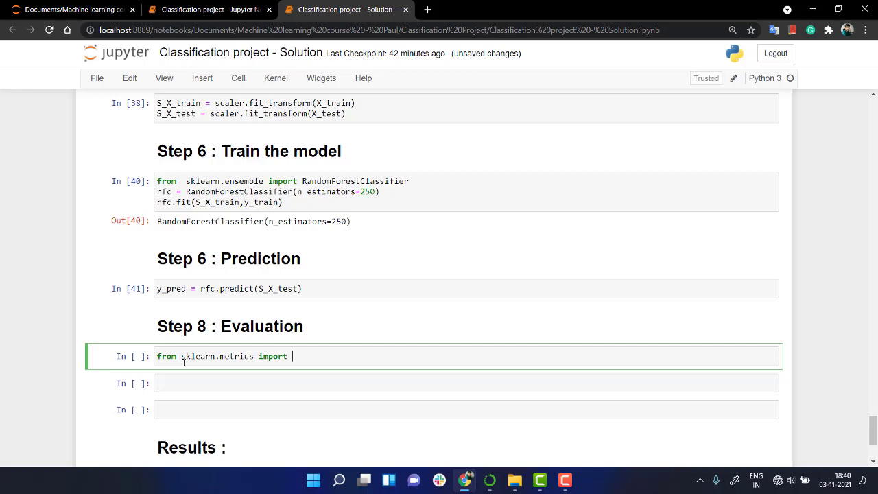
type("classification_report")
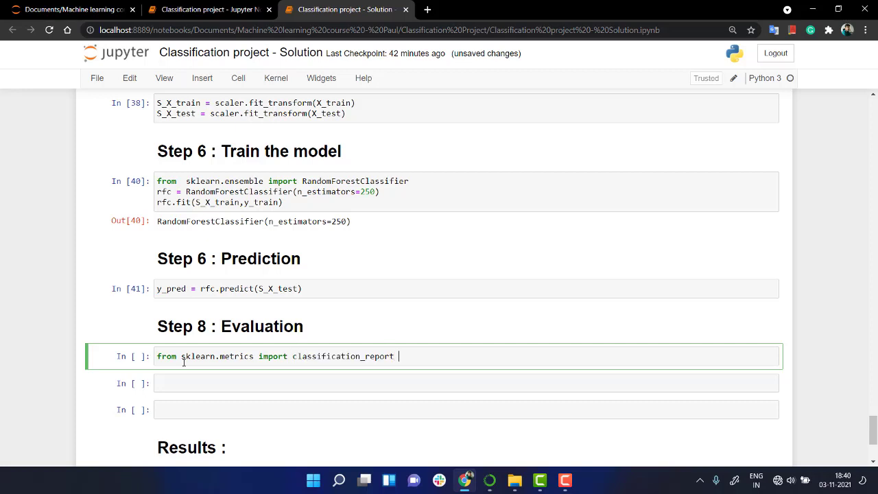
type(",confusion_matrix")
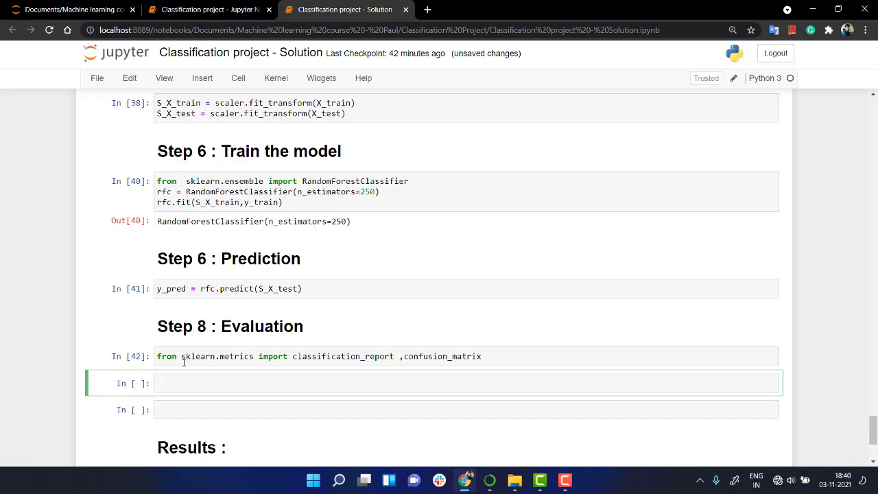
type("cll")
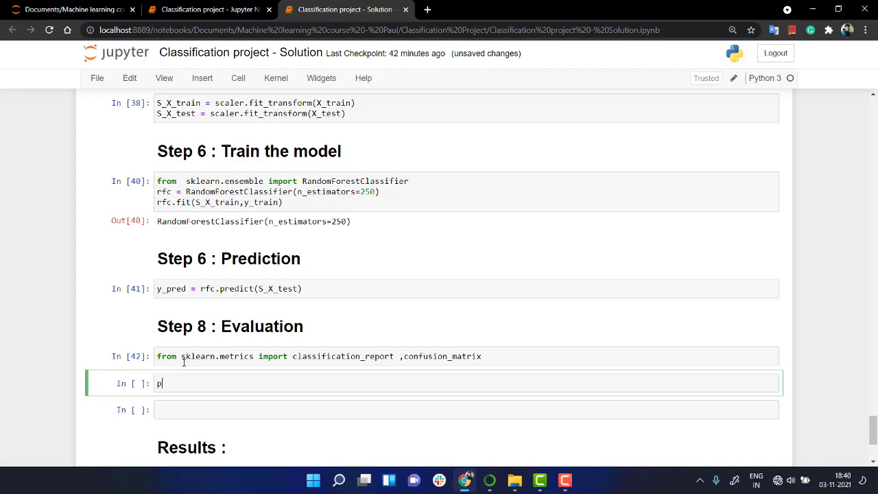
Print confusion_matrix(y_test, y_pred), yielding [[167 46] [52 215]]
type("rint(con")
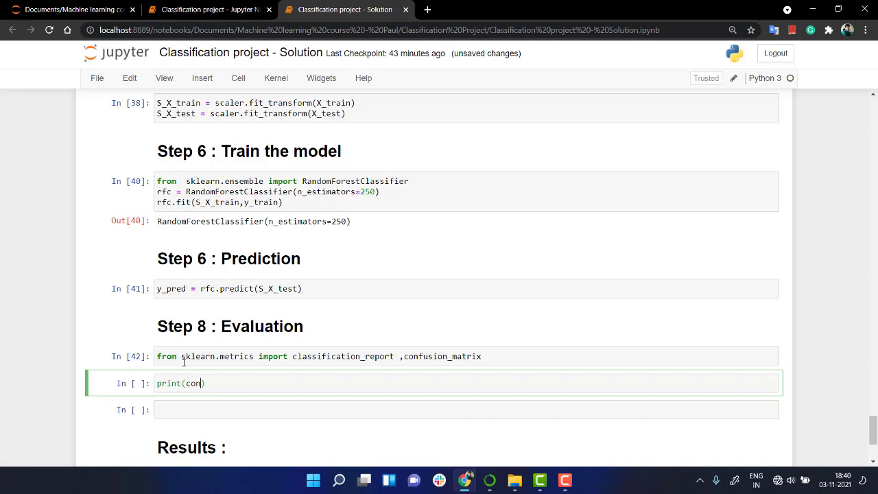
type("fusion_matrix")
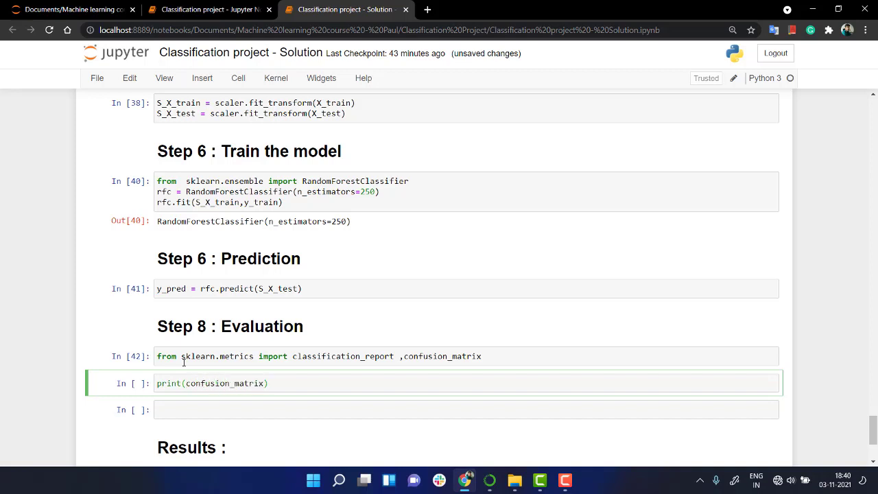
type("()")
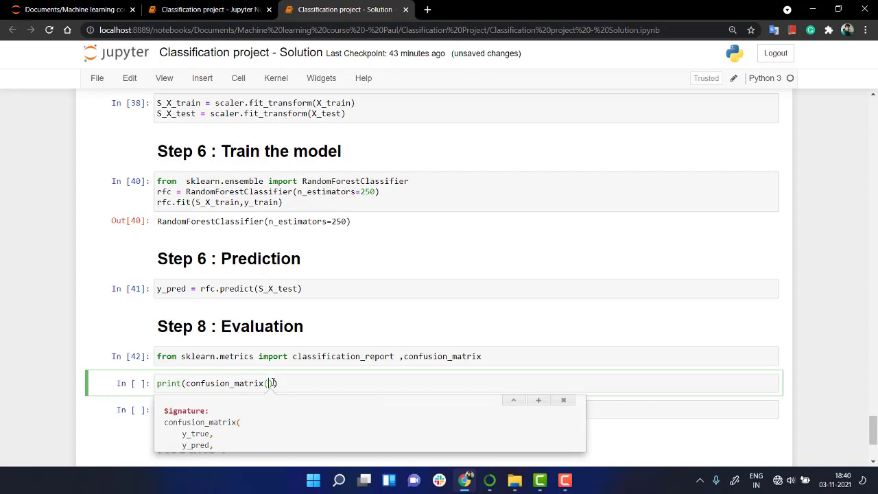
type("y_test,,")
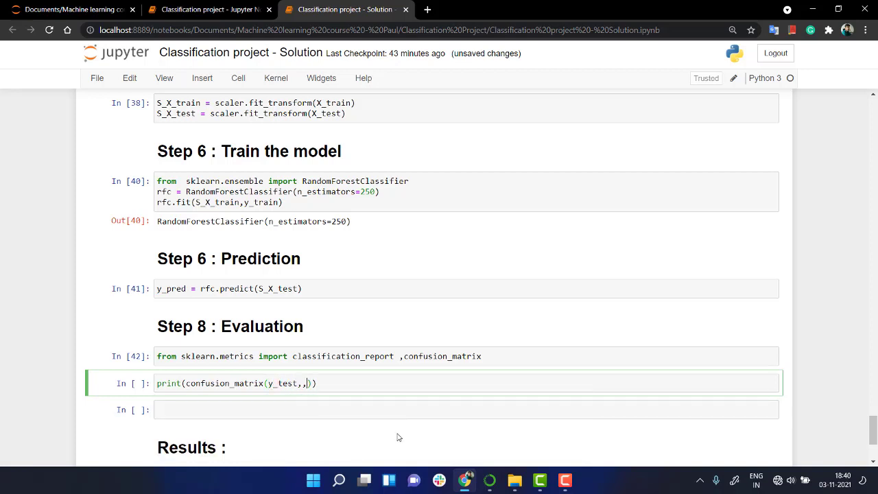
type("y_pred")
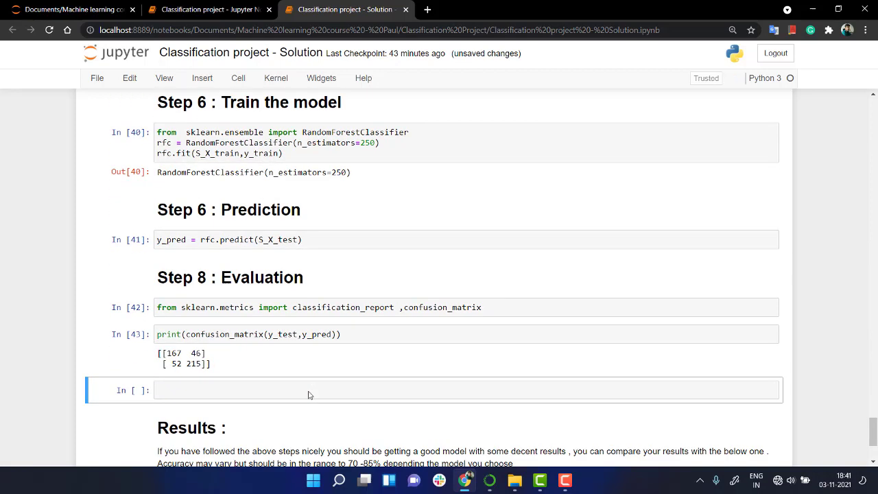
scroll("down", 3)
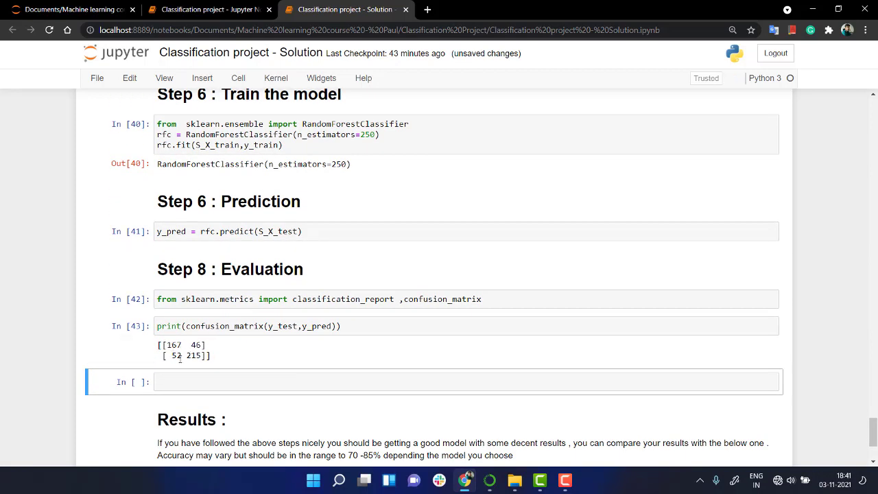
mouse_move(186, 367)
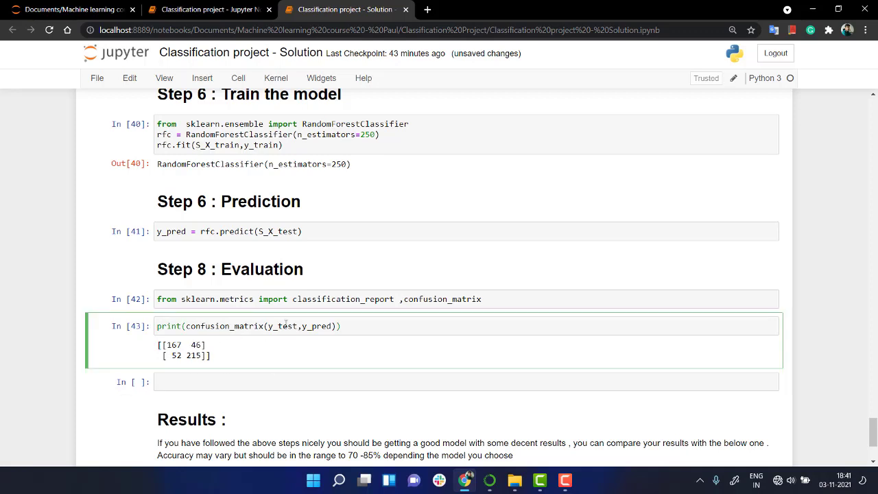
Print classification_report(y_test, y_pred), showing 0.80 accuracy over 480 samples
type("print")
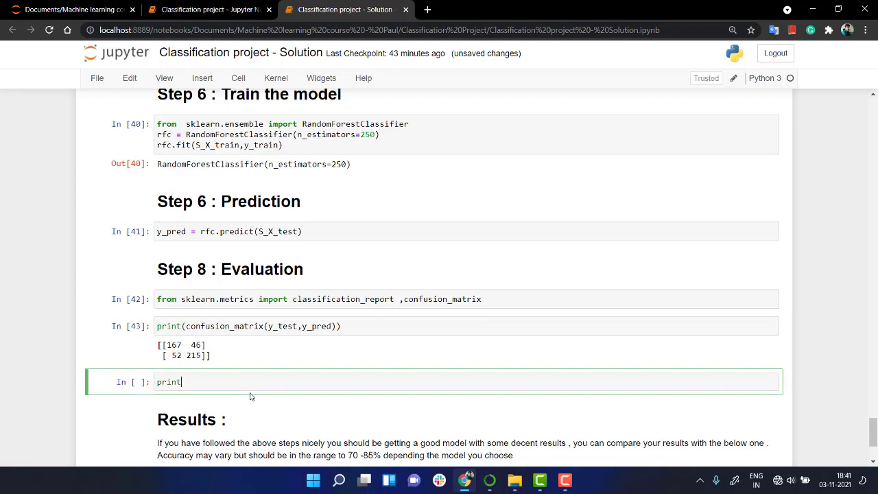
type("()")
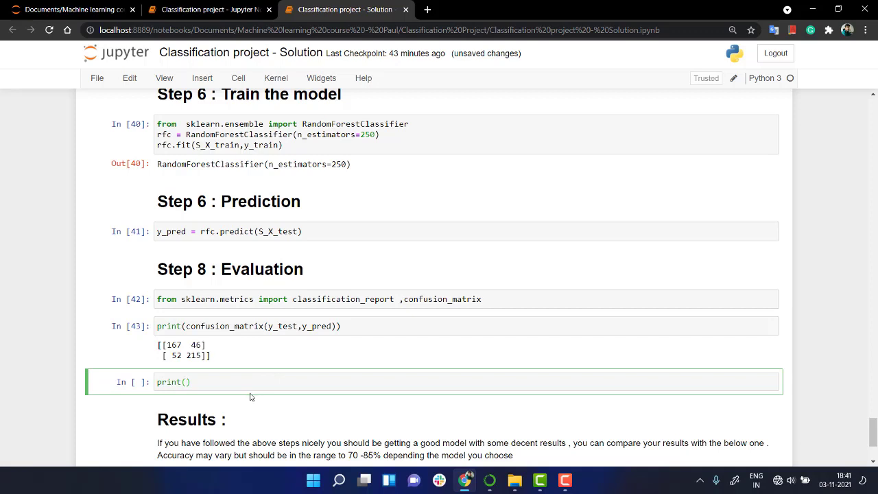
type("class")
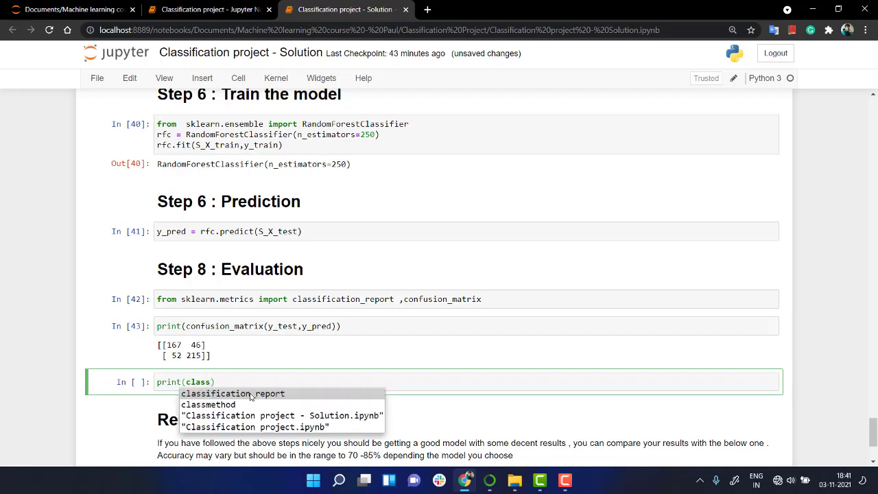
left_click(233, 393)
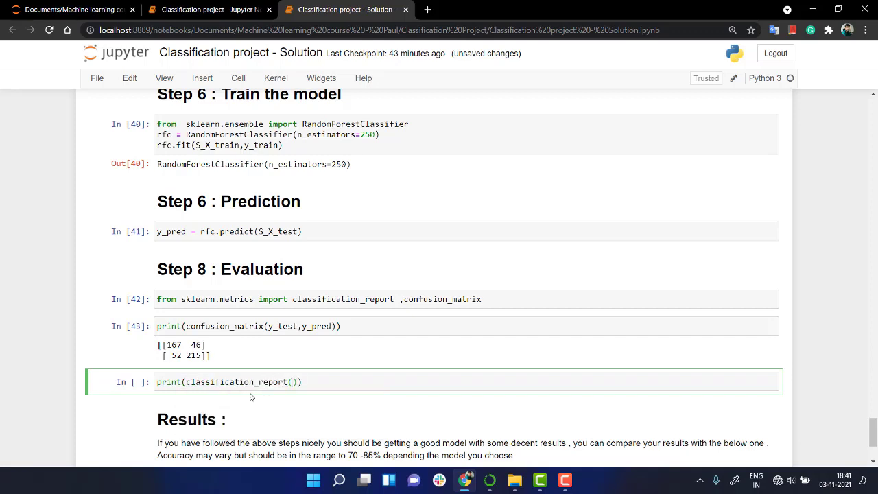
type("y_test,y_pred")
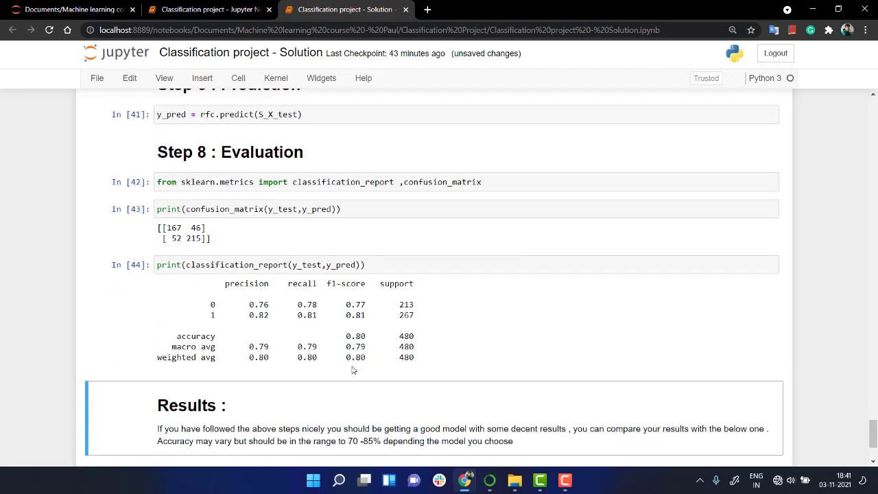
scroll("down", 3)
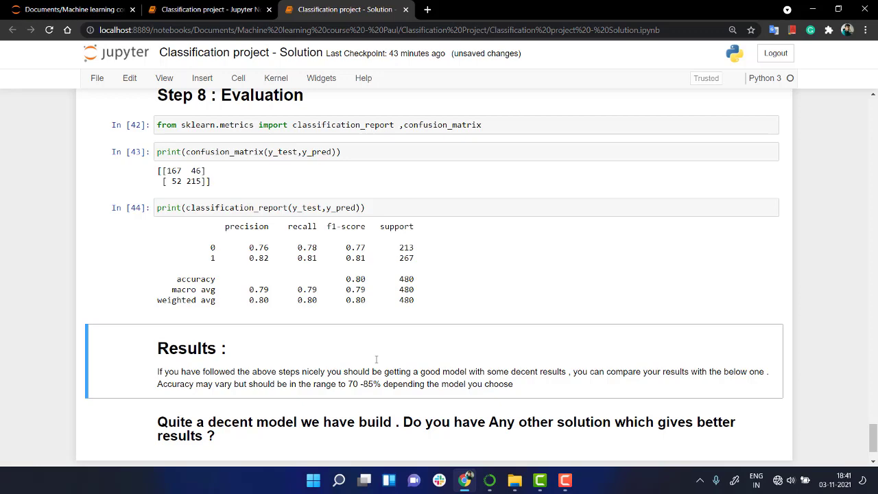
scroll("up", 3)
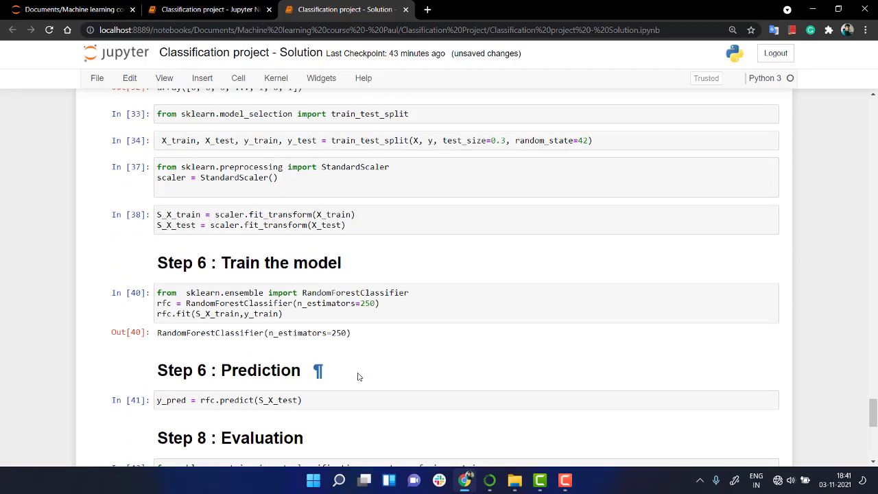
scroll("down", 3)
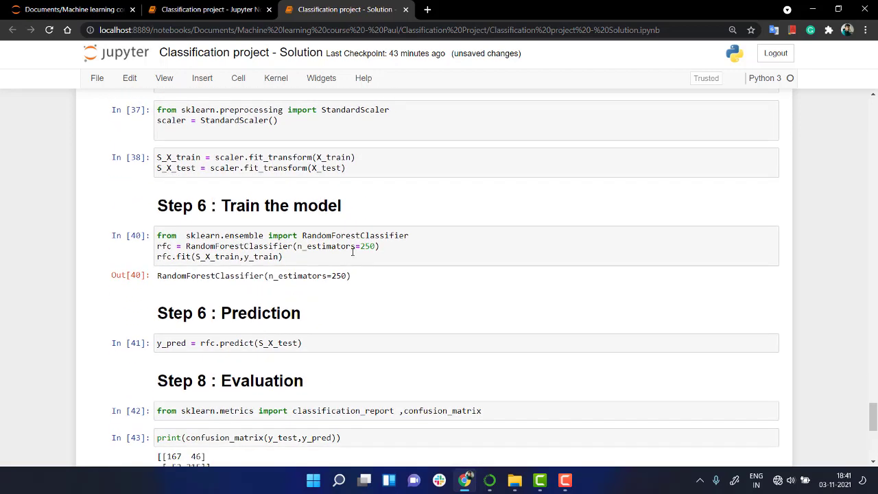
left_click(352, 252)
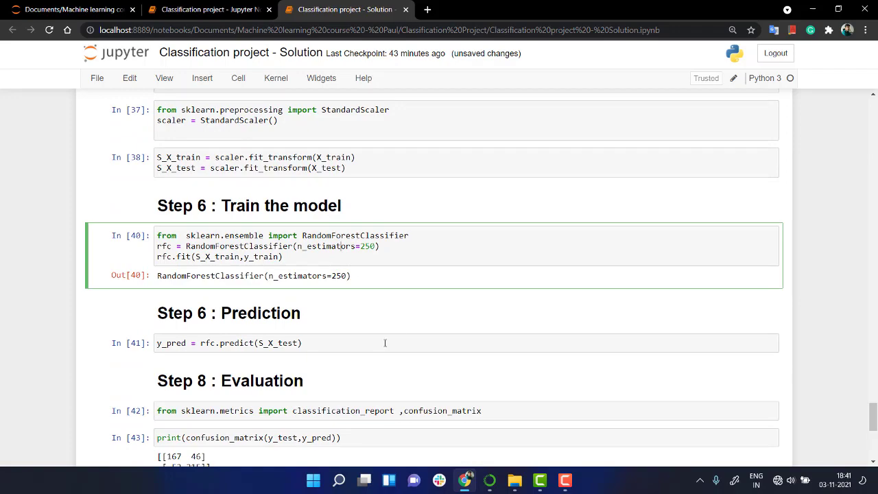
scroll("down", 3)
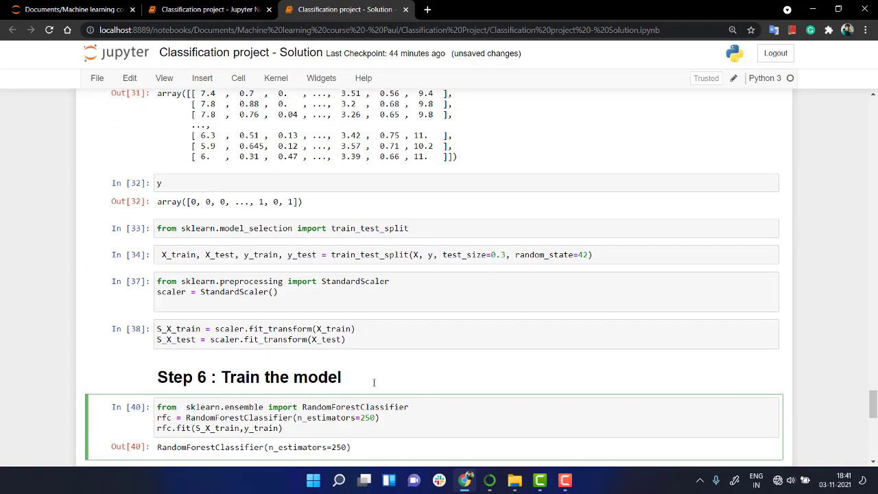
scroll("down", 3)
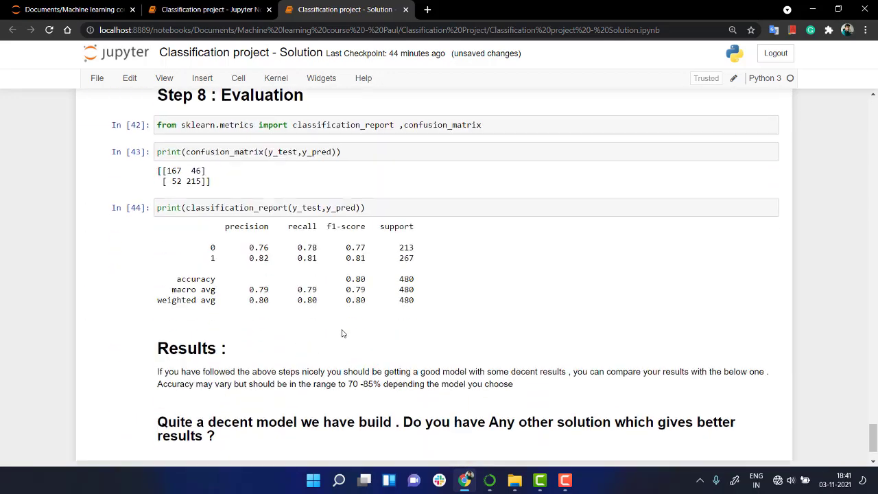
mouse_move(341, 312)
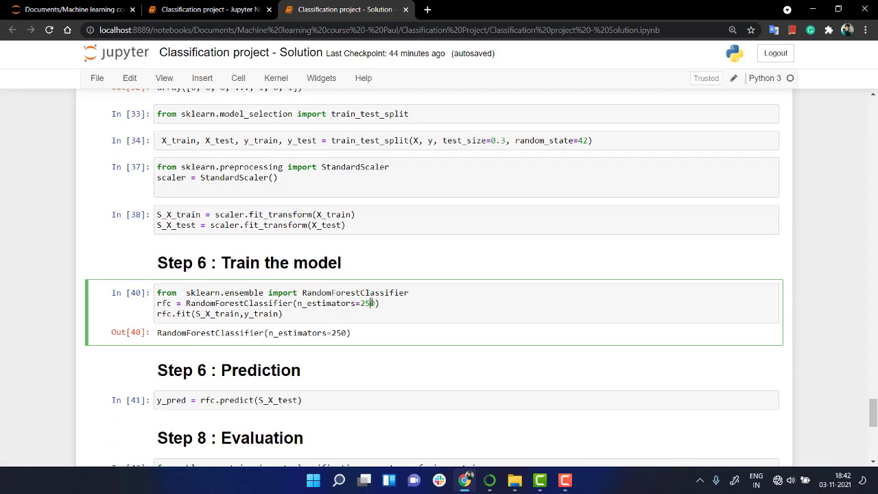
double_click(329, 303)
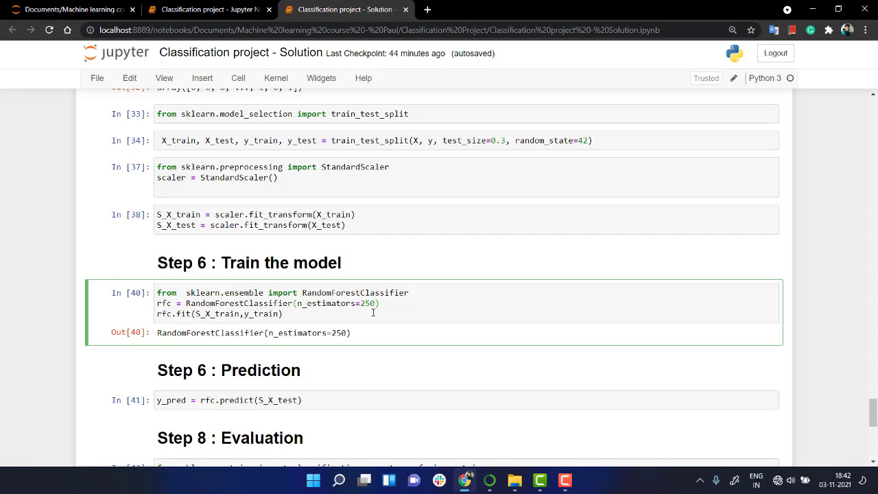
left_click(373, 303)
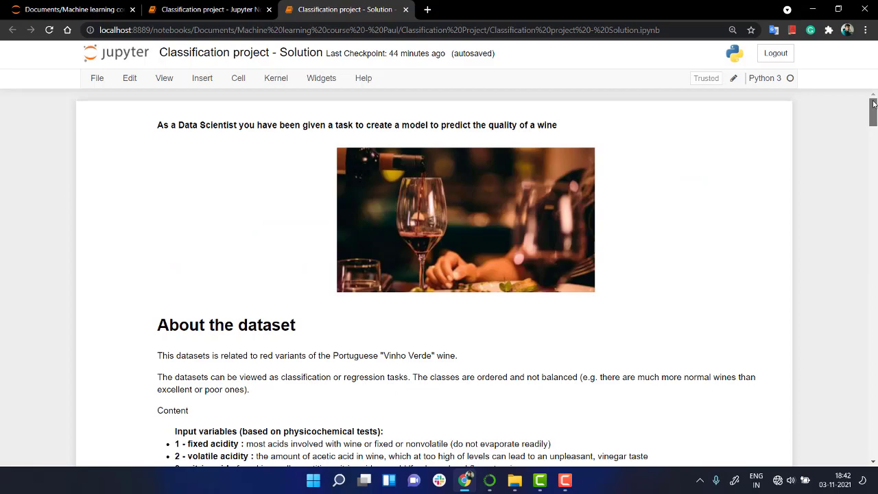
scroll("down", 3)
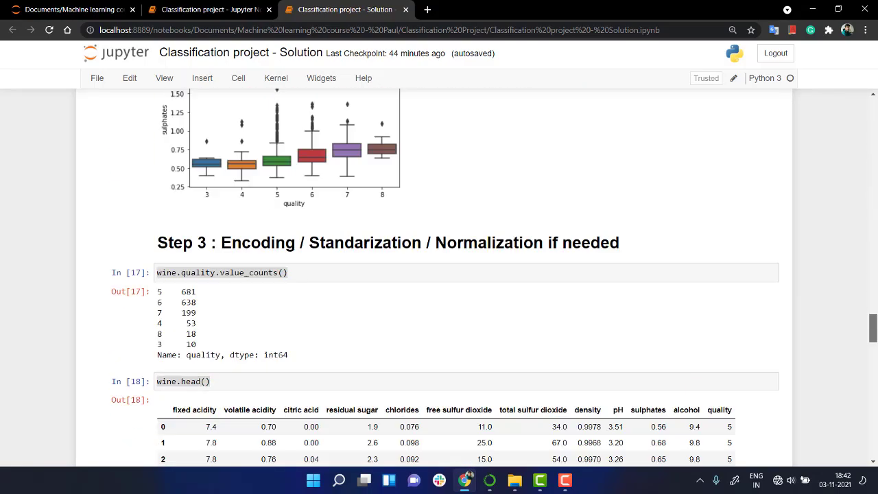
scroll("down", 3)
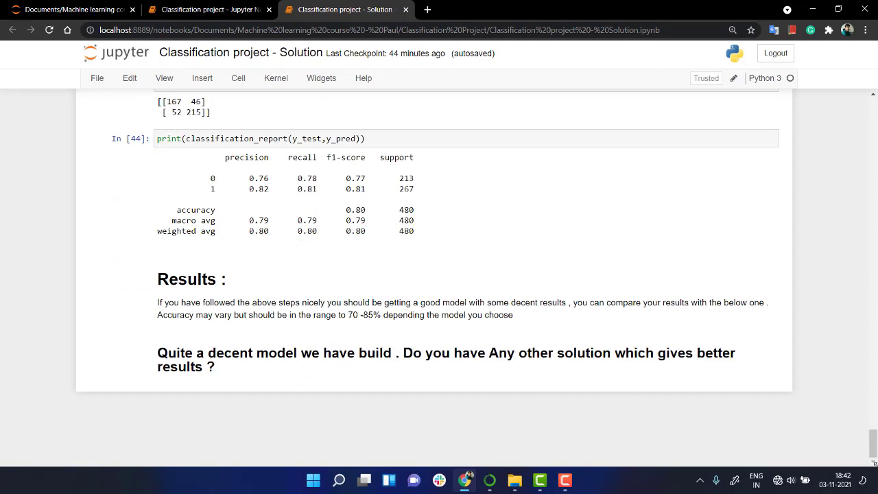
mouse_move(820, 420)
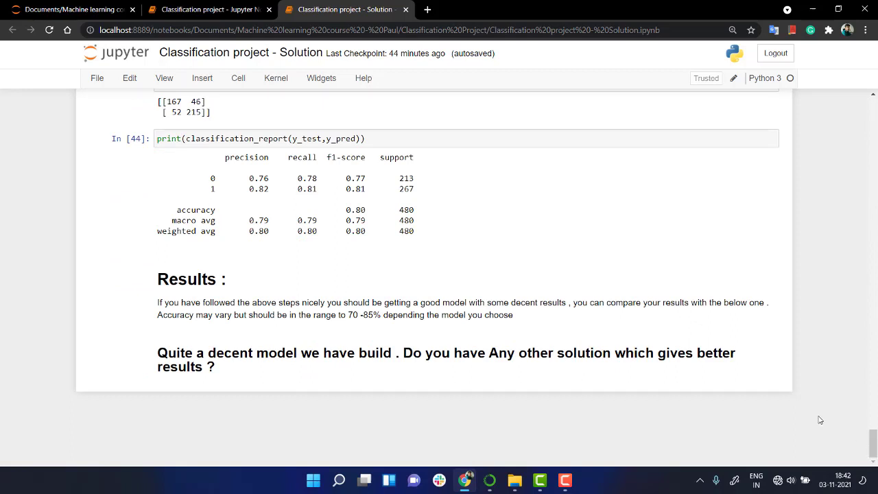